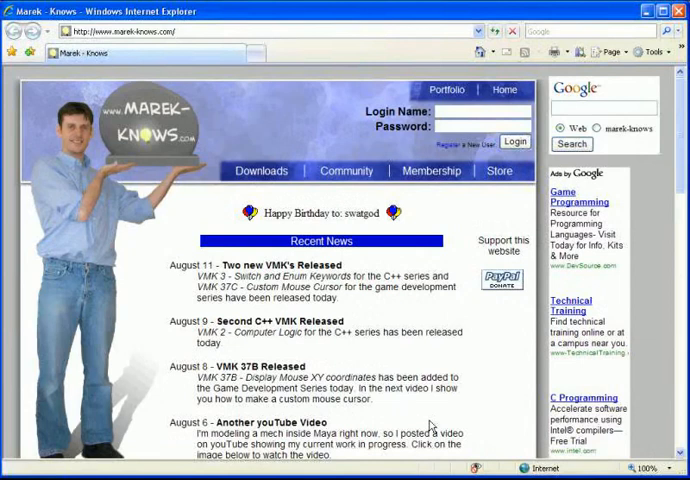
mouse_move(395, 363)
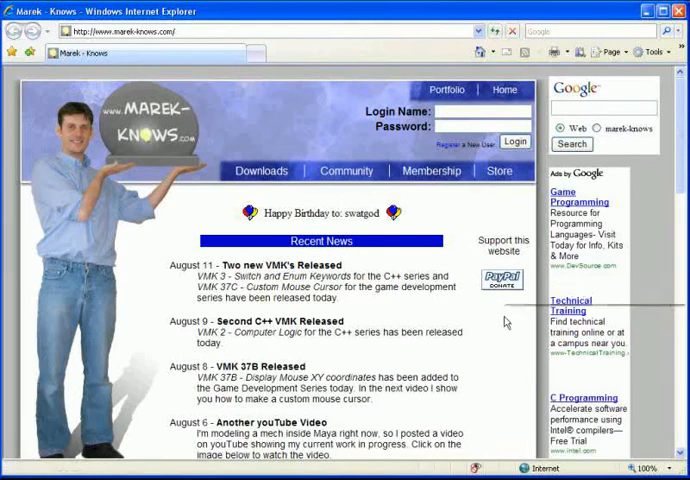
mouse_move(485, 201)
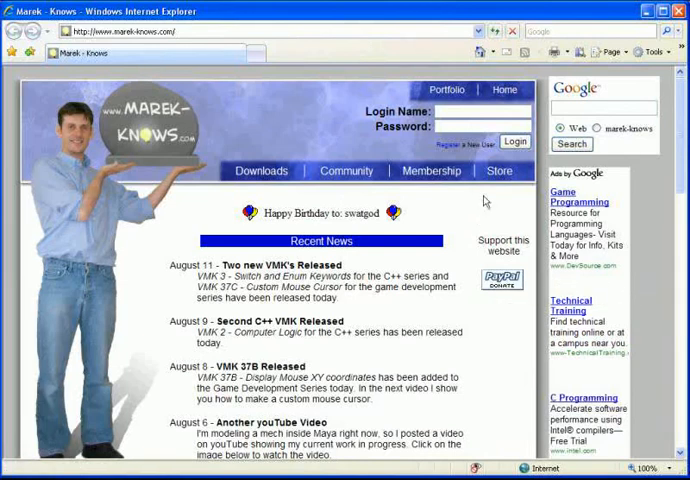
mouse_move(431, 170)
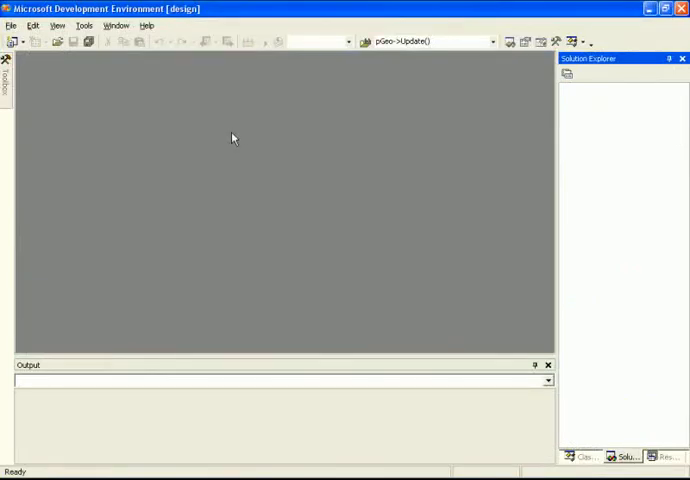
Create a Win32 Console Project named MainProject using the console application settings
click(10, 25)
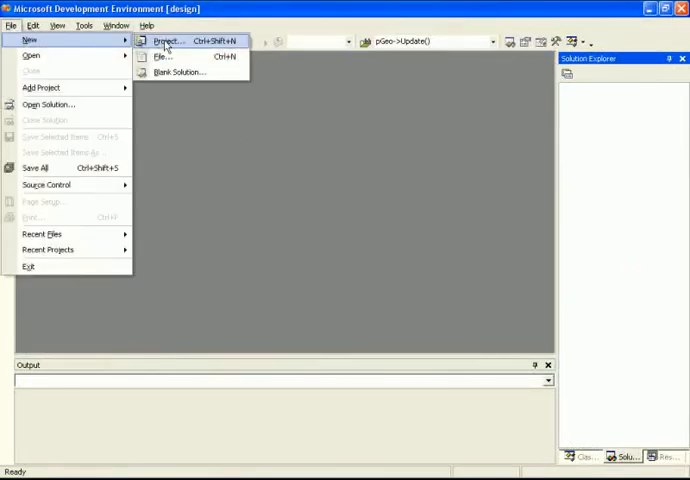
click(168, 41)
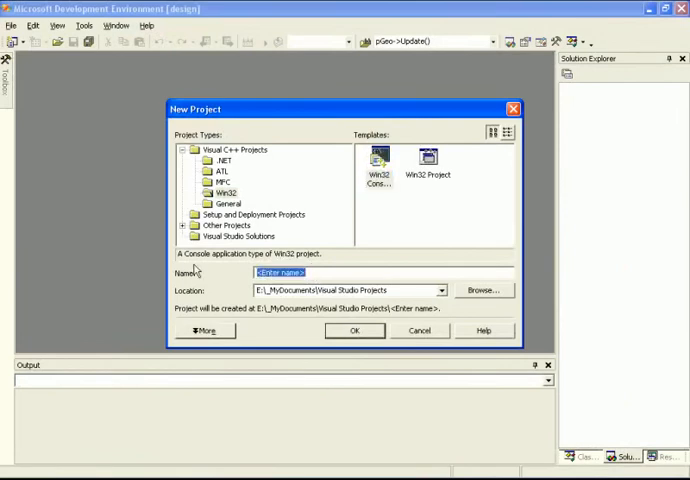
text(MainPro)
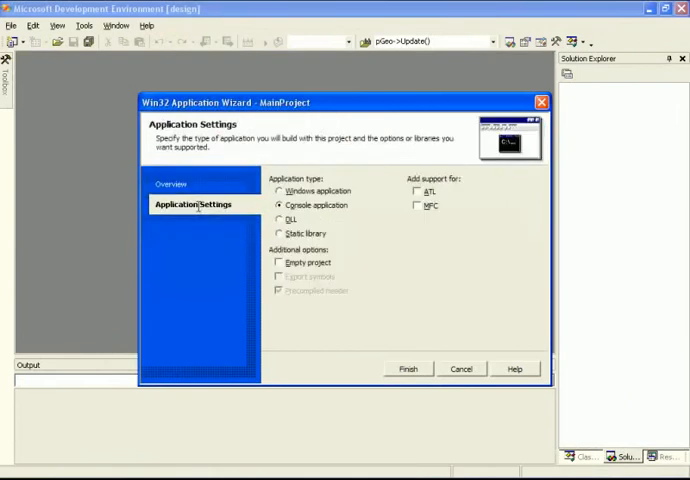
mouse_move(338, 216)
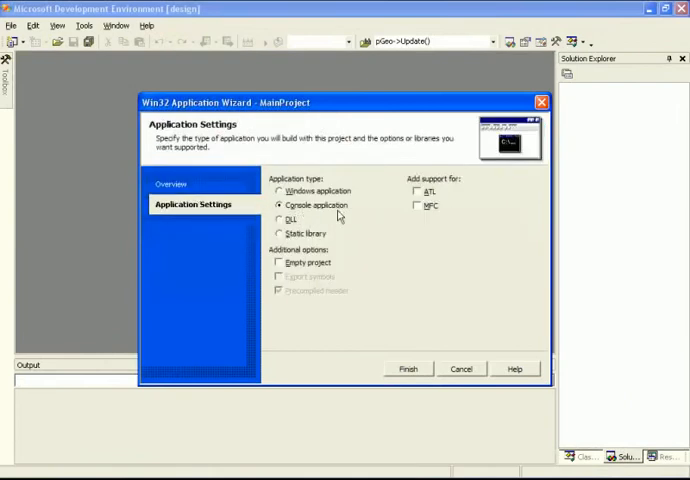
click(408, 369)
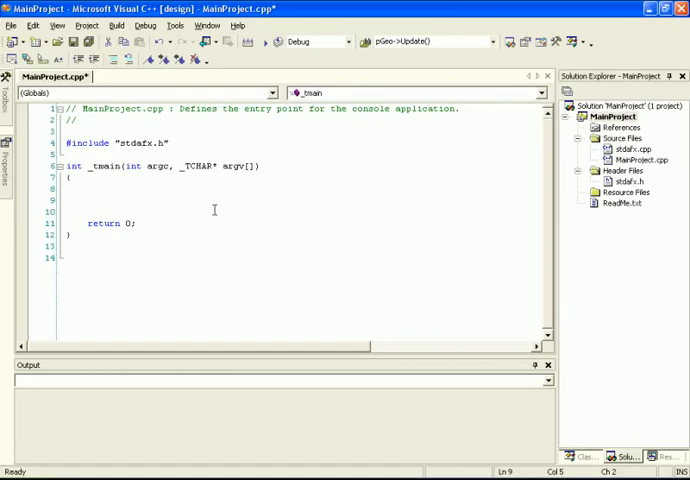
click(87, 195)
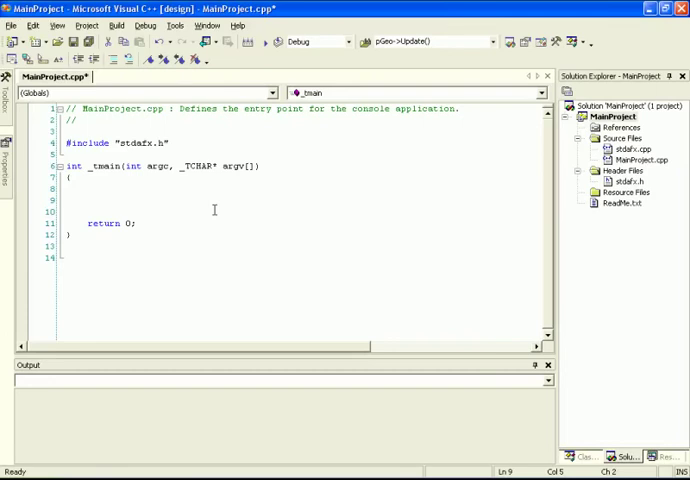
click(86, 194)
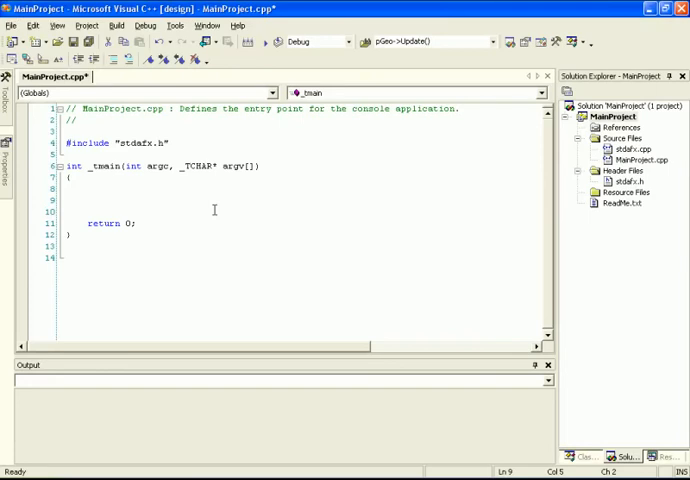
click(88, 200)
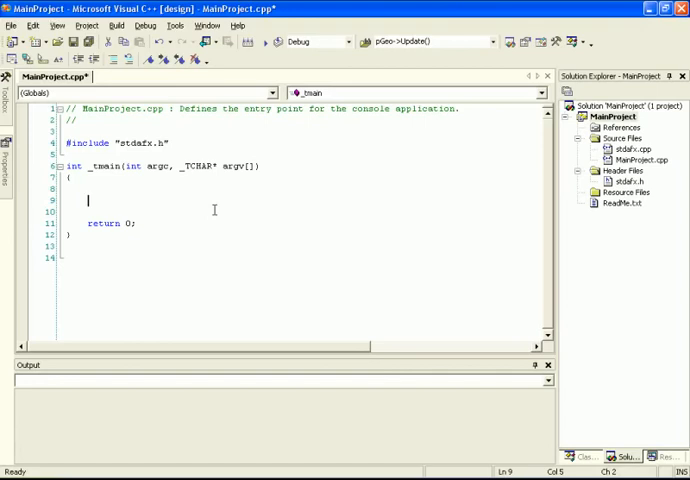
mouse_move(347, 182)
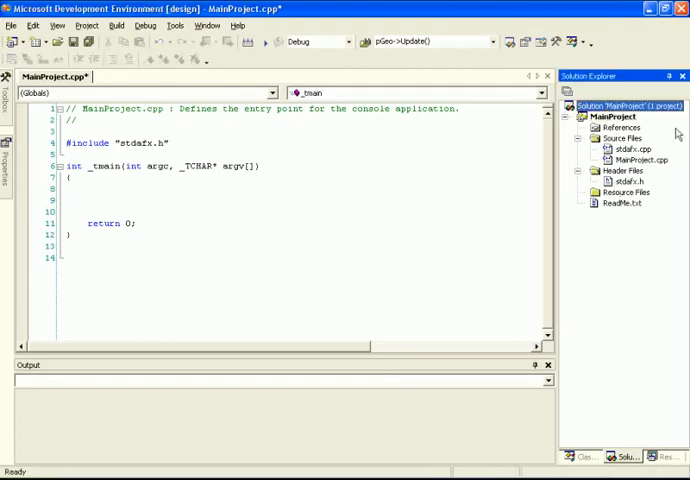
Add a new Win32 Console Project named myLibrary to the MainProject solution
click(607, 117)
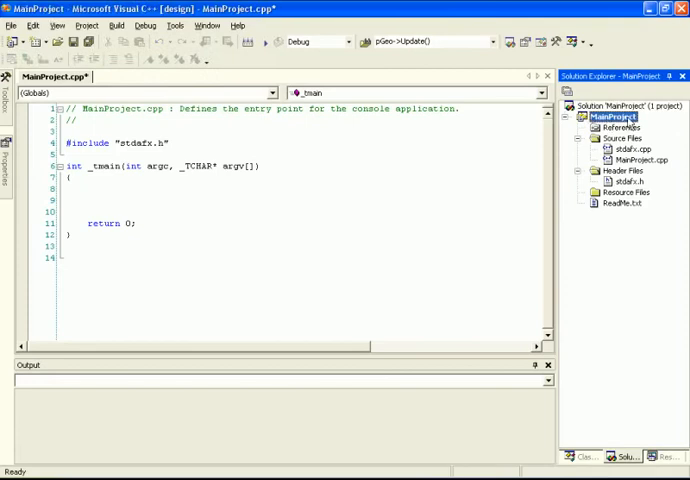
click(620, 104)
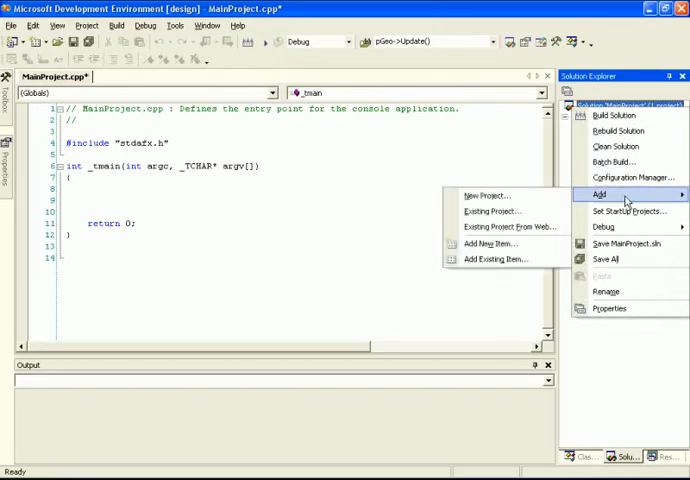
click(487, 195)
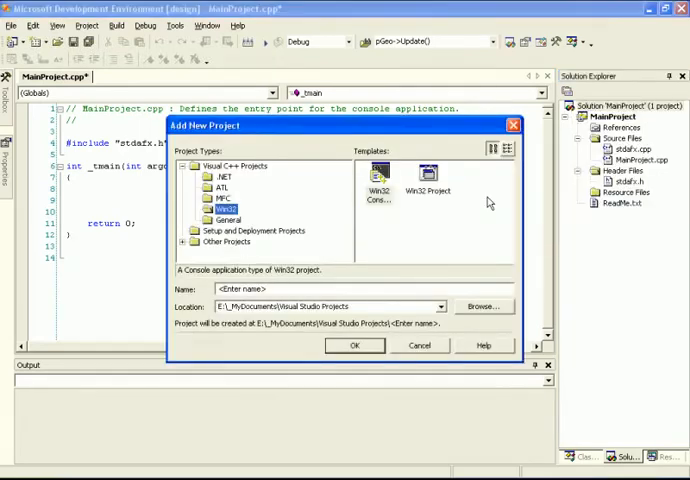
mouse_move(437, 207)
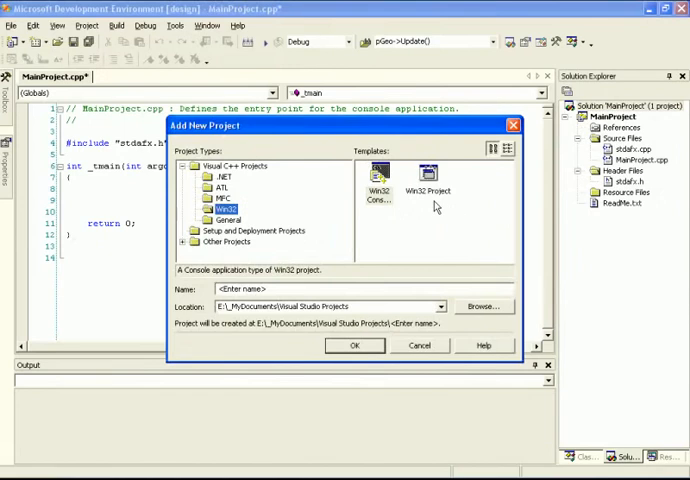
mouse_move(399, 223)
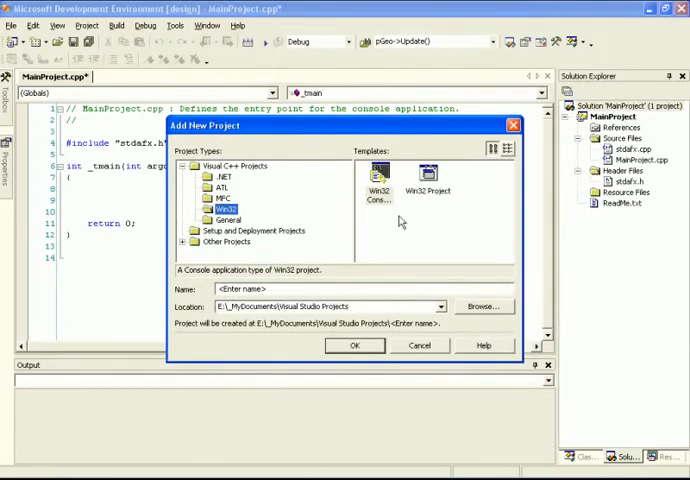
click(379, 178)
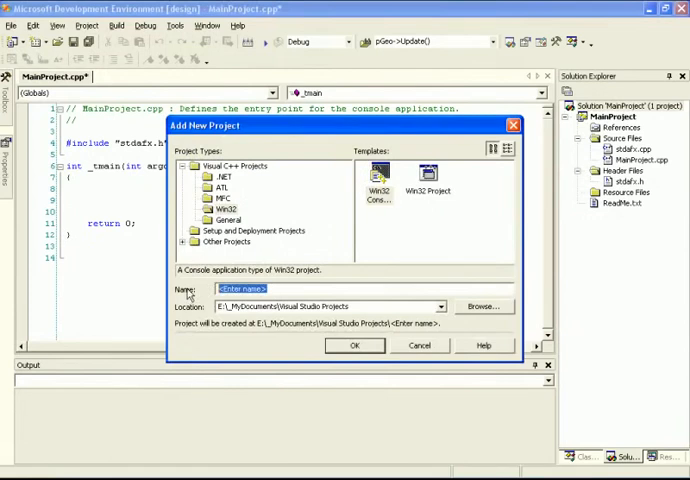
text(myL)
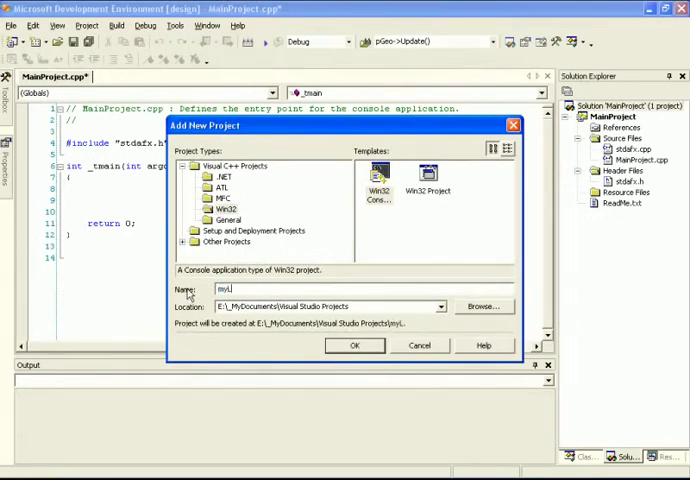
text(ibr)
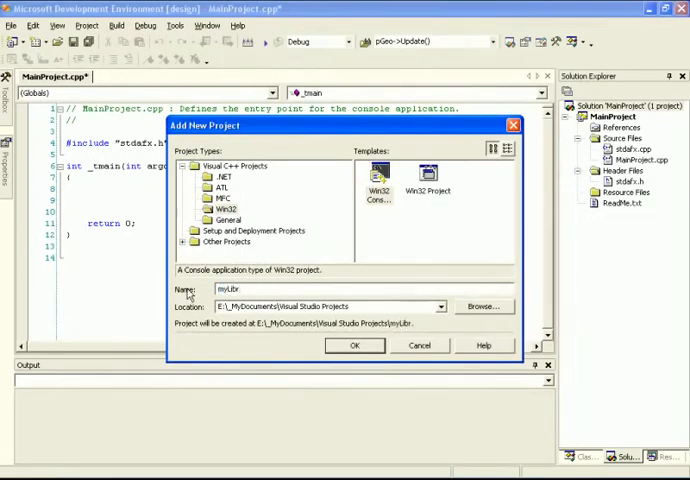
text(ary)
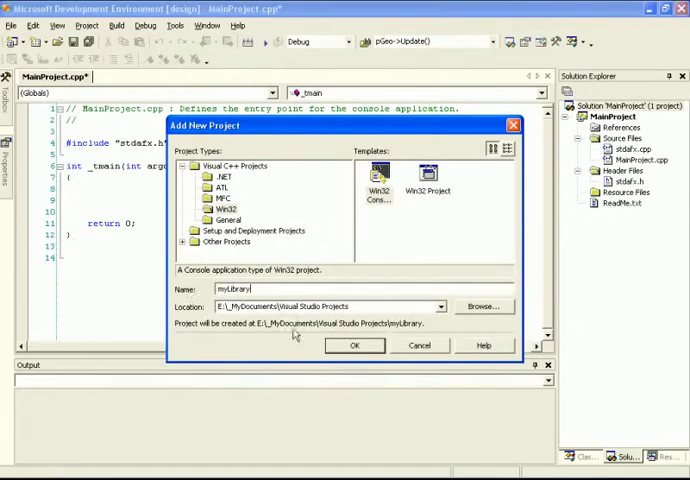
click(354, 345)
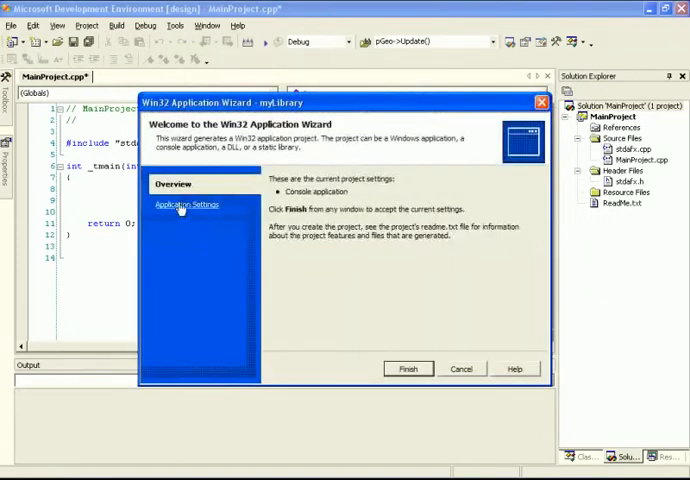
Set myLibrary's application type to Static library and finish the wizard
click(189, 205)
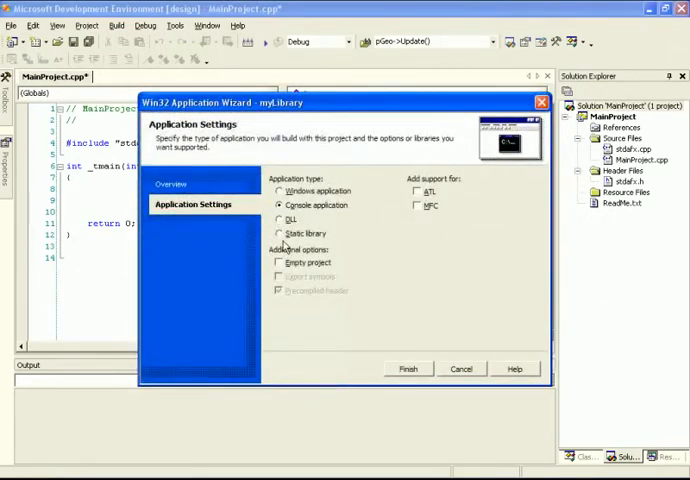
click(280, 234)
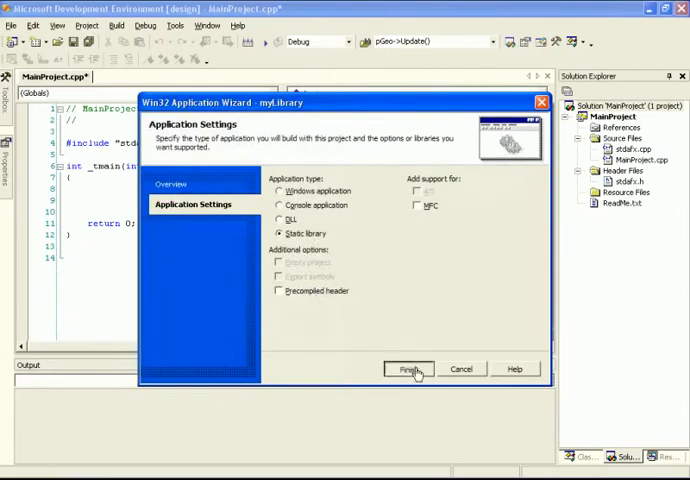
click(407, 369)
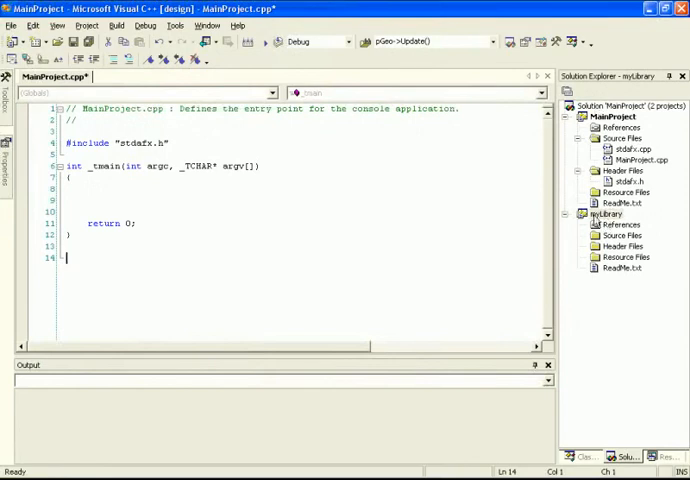
Add a myLib.h header file to the myLibrary project
click(619, 235)
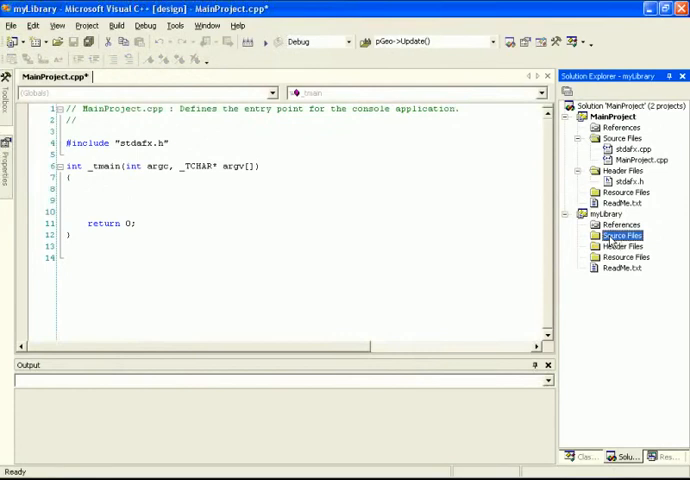
right_click(620, 235)
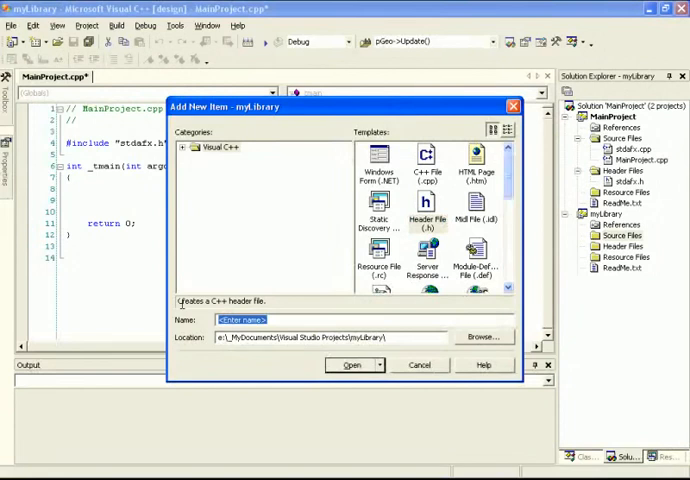
text(myLib)
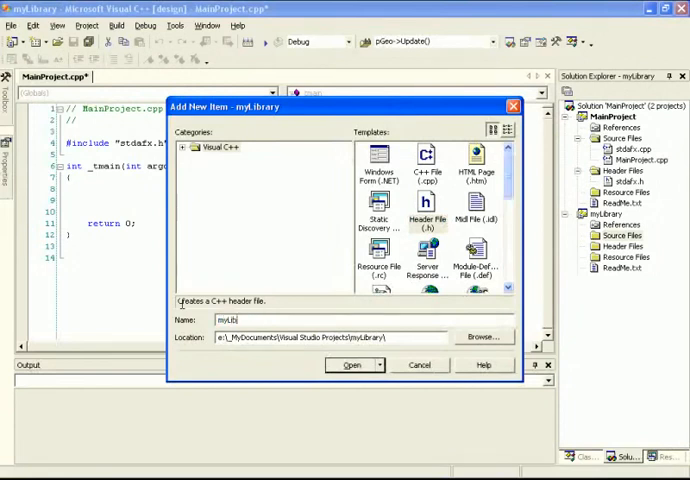
click(351, 364)
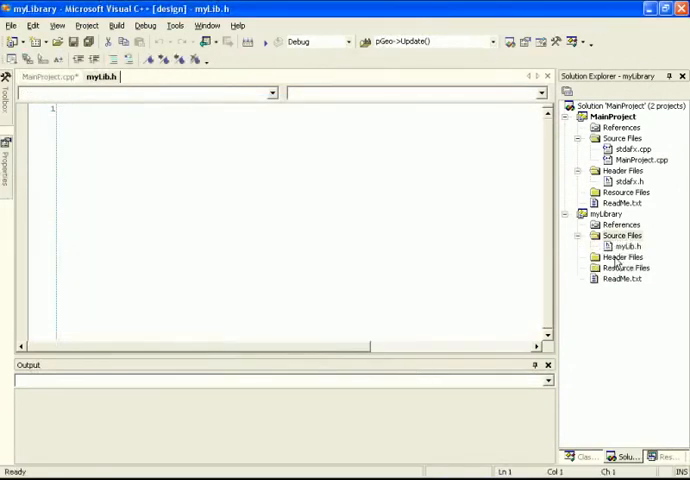
Add a myLib.cpp source file to myLibrary and file it under Source Files
right_click(621, 257)
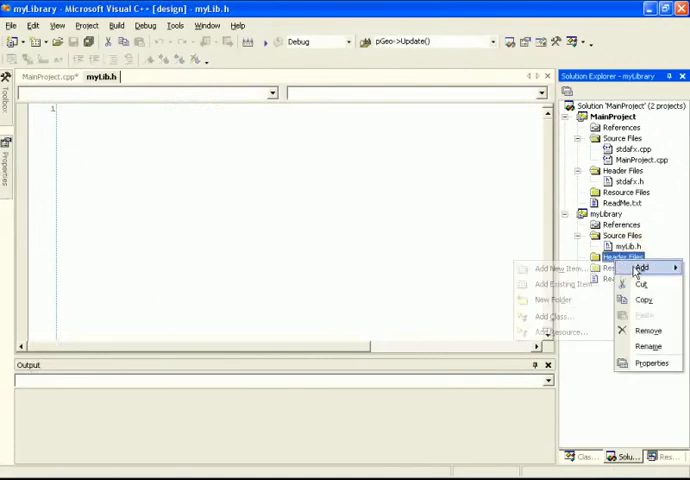
click(552, 267)
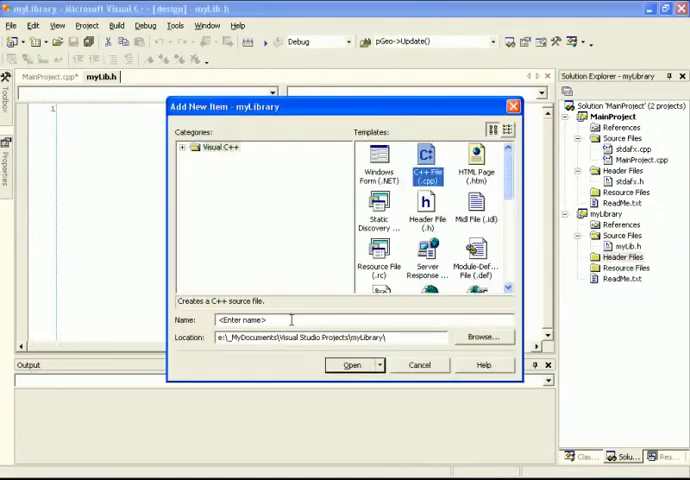
text(myLib)
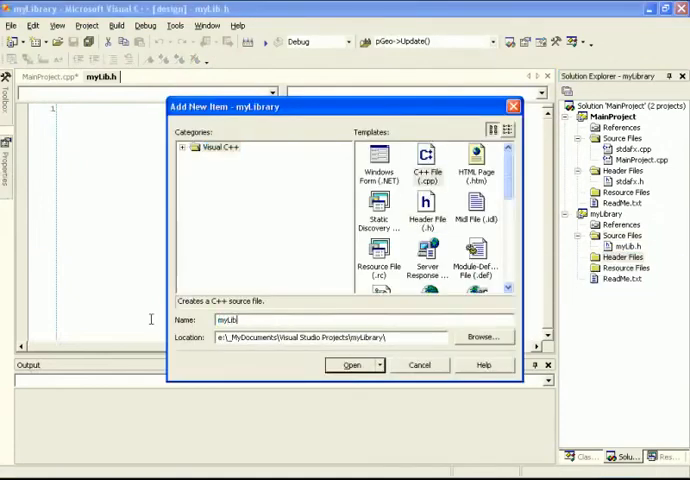
click(351, 364)
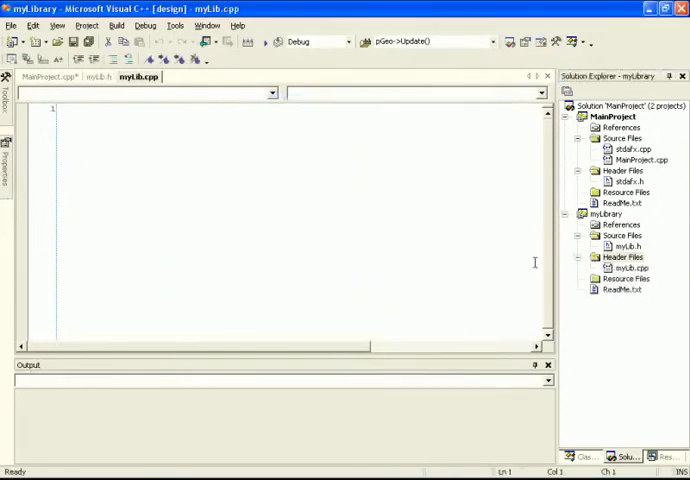
click(619, 258)
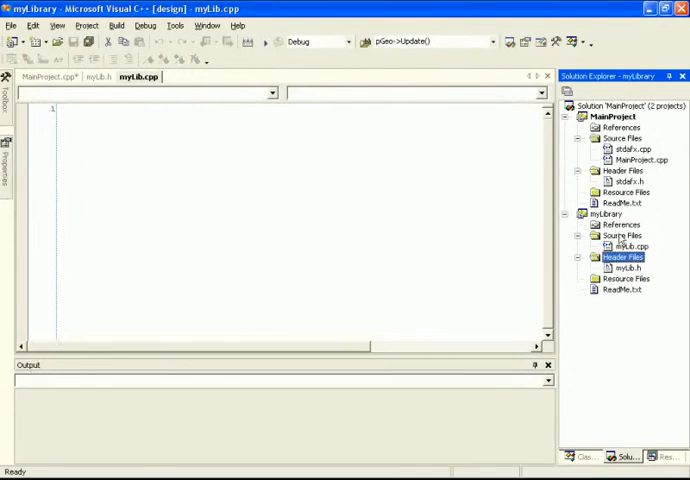
Write the #ifndef/#define MYLIB_H ... #endif //MYLIB_H include guard in myLib.h
click(630, 268)
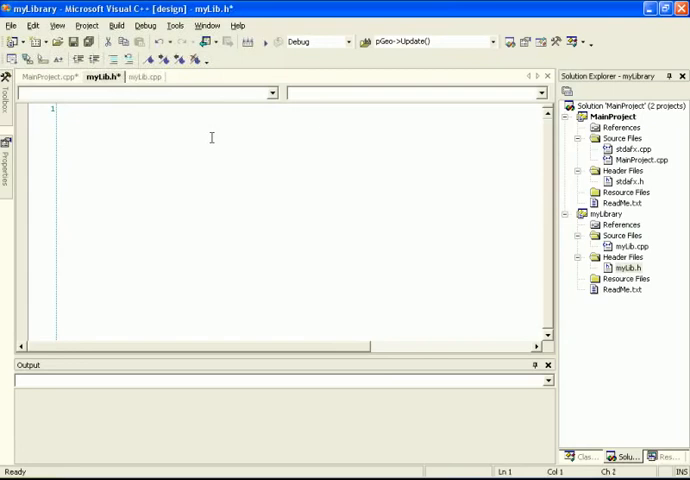
text(#)
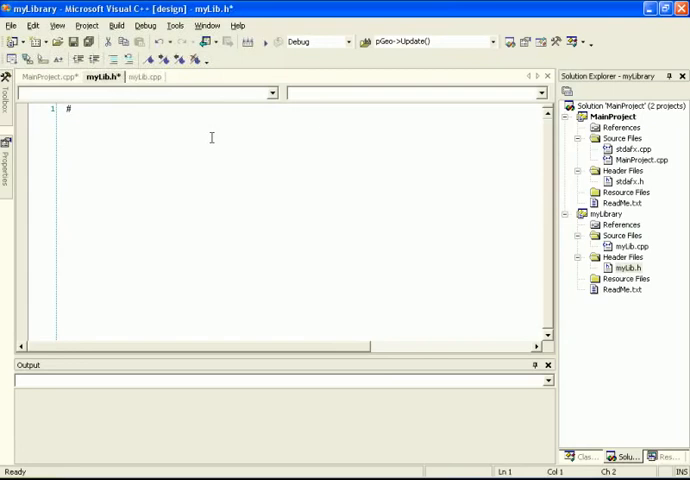
text(ifndef)
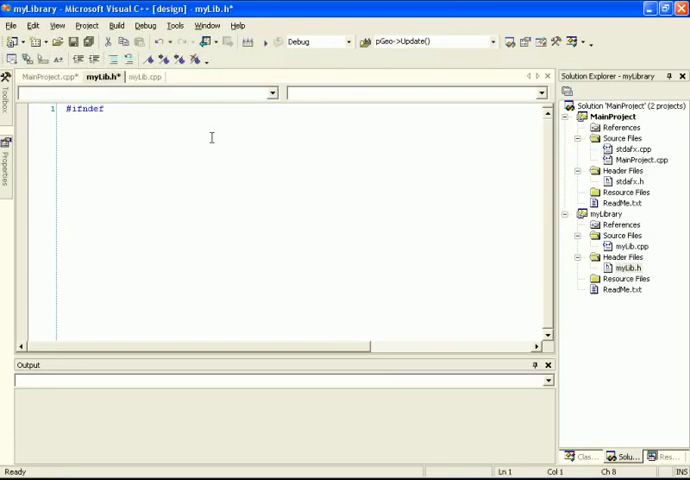
text(MY)
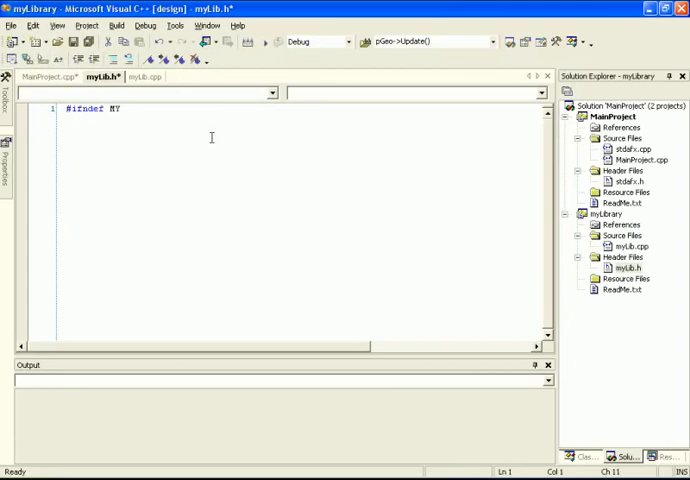
text(LIB)
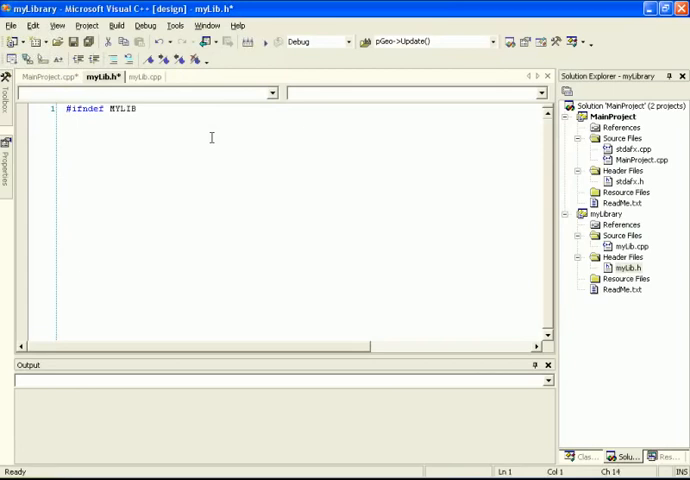
text(_H)
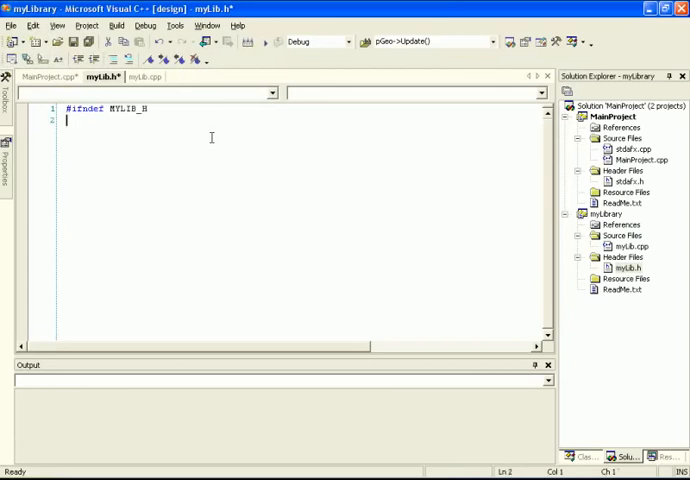
text(#define MYLIB_H)
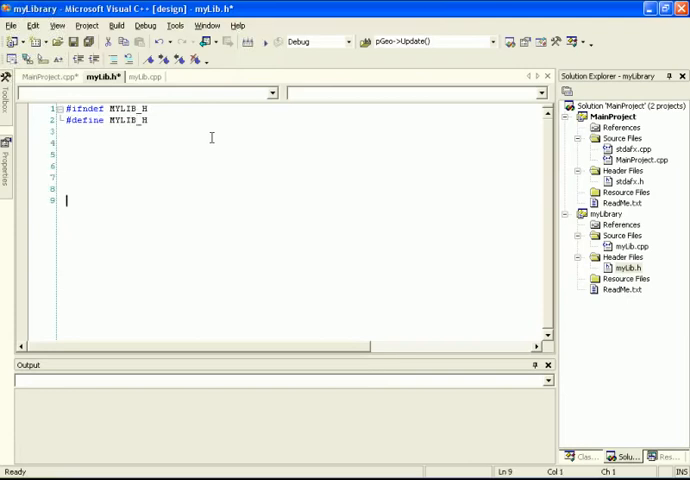
text(#endif)
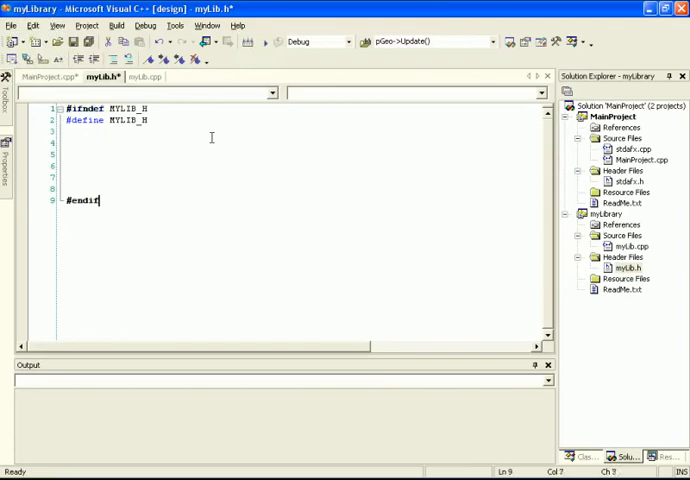
text(//MYLIB)
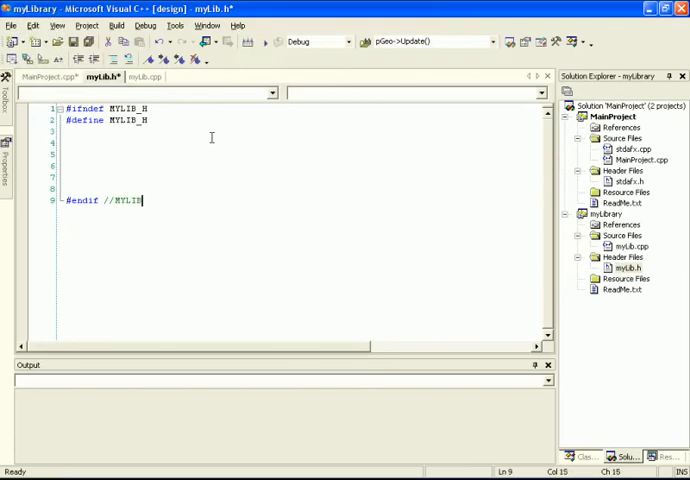
click(65, 154)
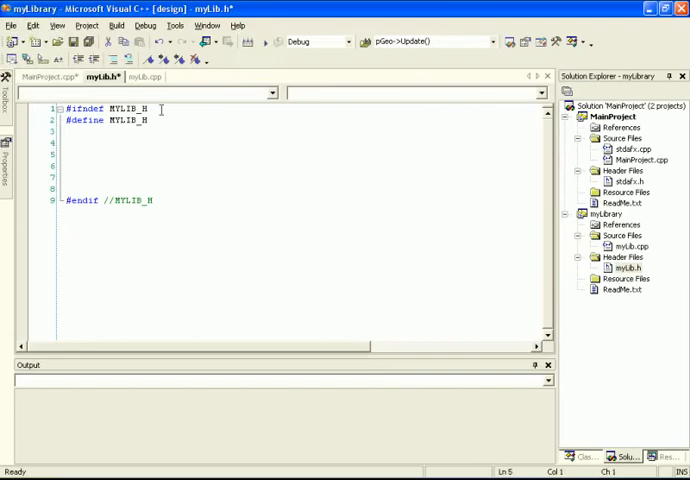
double_click(120, 108)
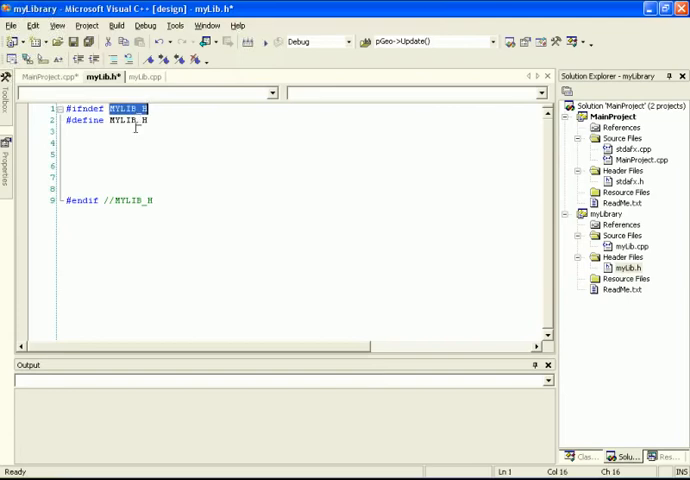
click(67, 170)
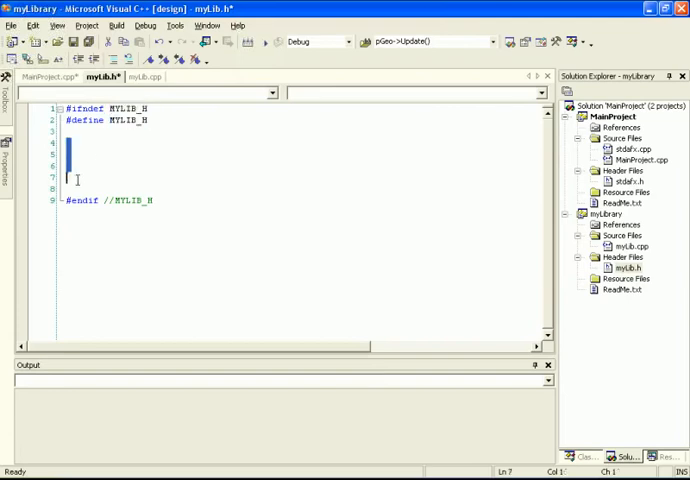
click(78, 189)
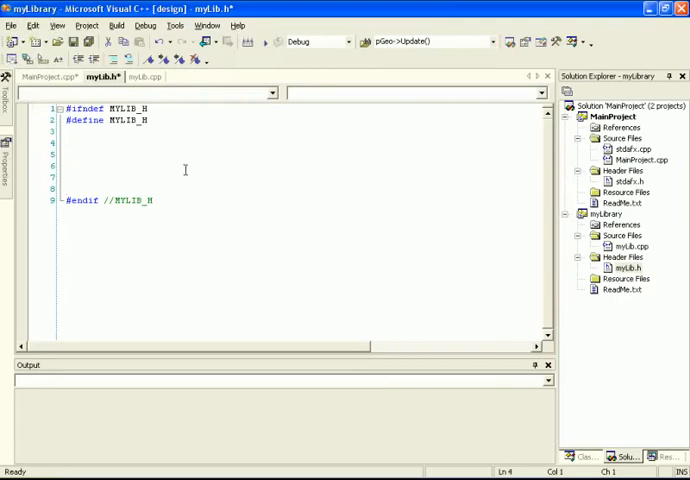
Declare float myFunction(); inside the include guard
text(voi)
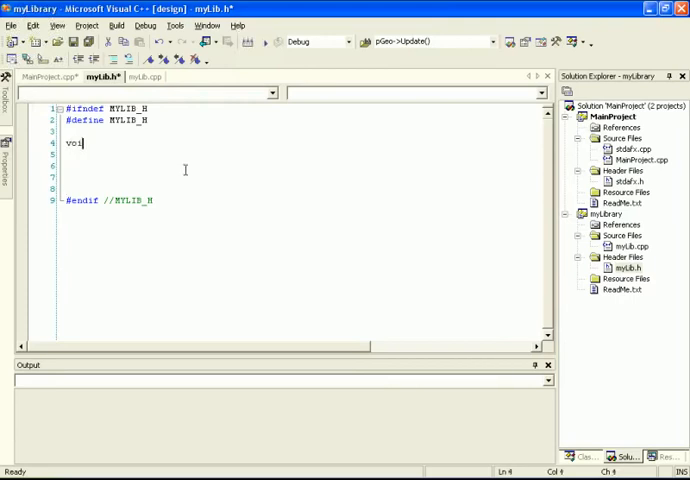
key(BackSpace)
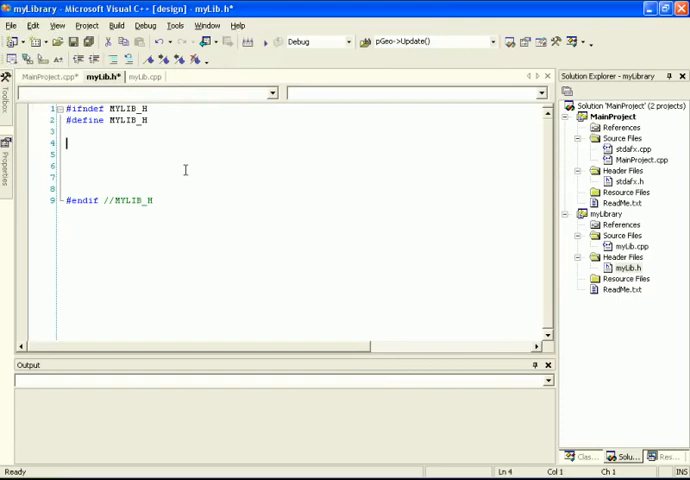
text(float)
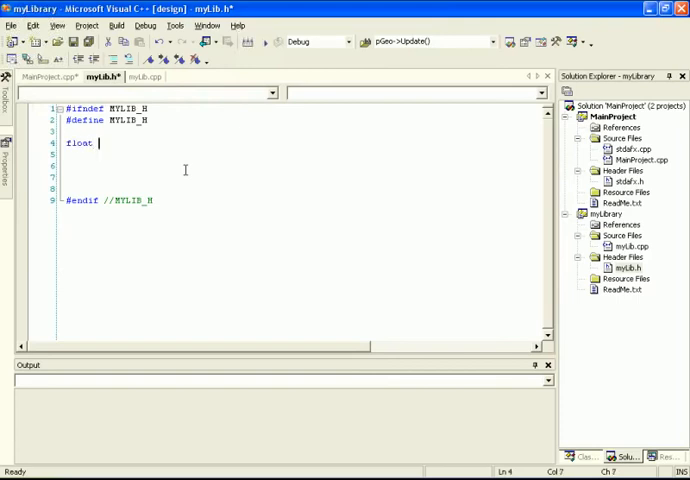
text(my)
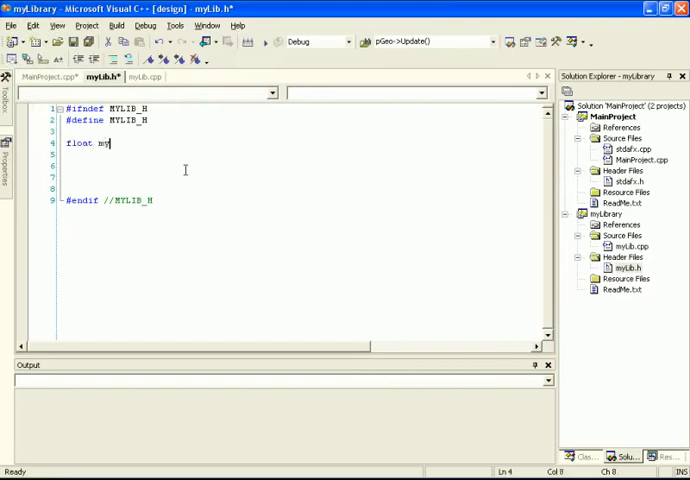
text(Function())
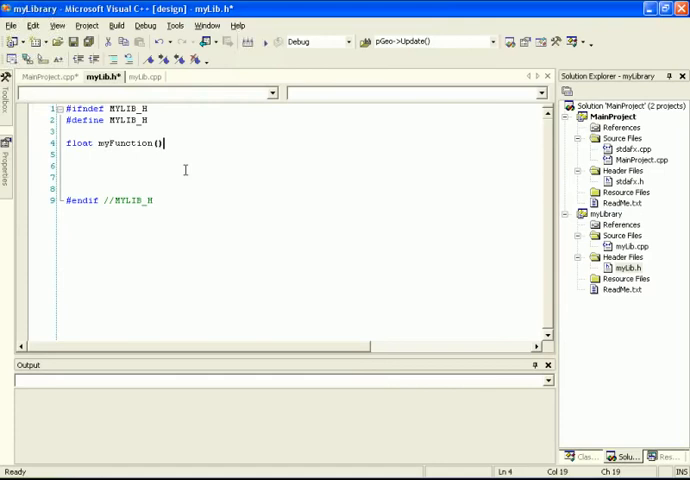
text(;)
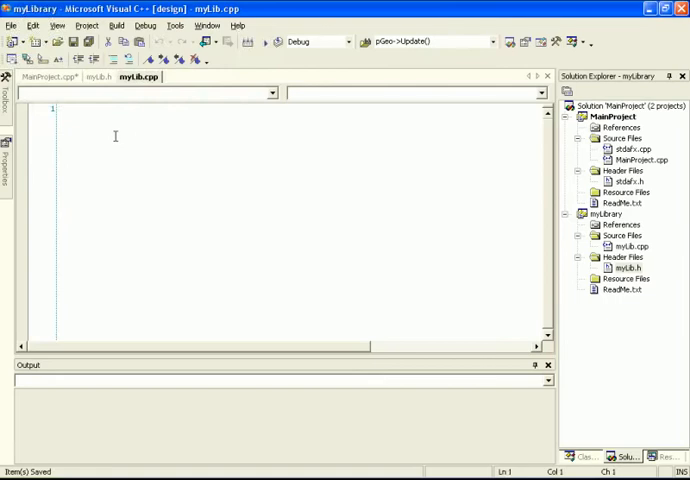
Define float myFunction() returning 3.14f in myLib.cpp, commented //myFunction
text(float myFunction() {)
text(})
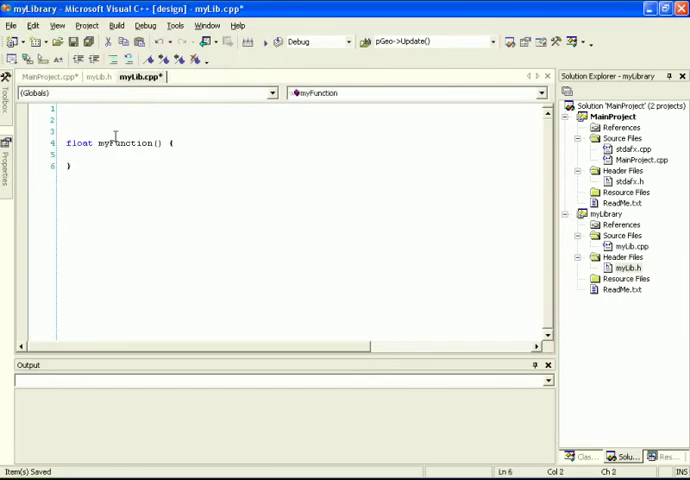
text(//myFunction)
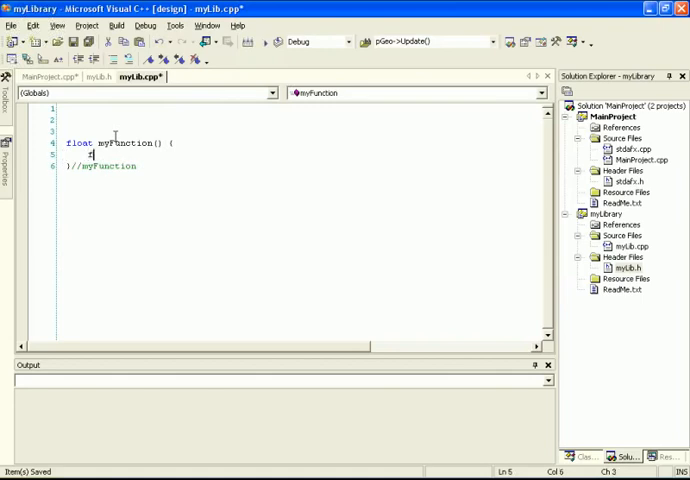
text(return)
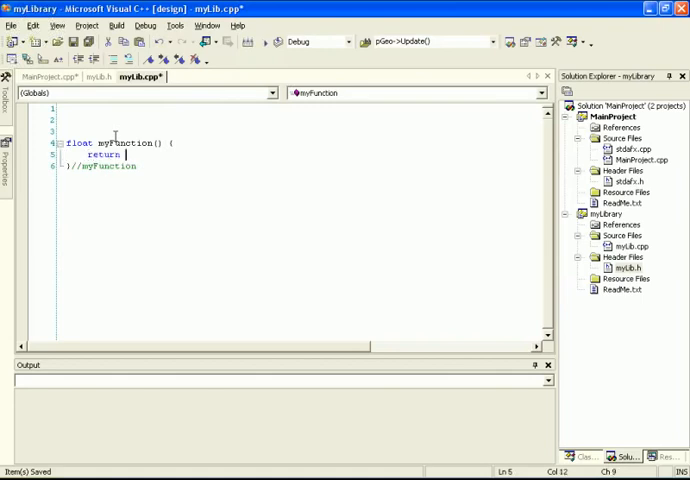
text(3.1)
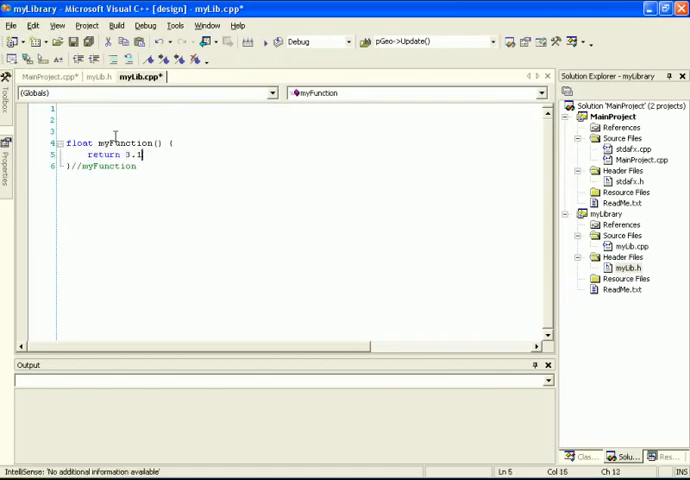
text(4f;)
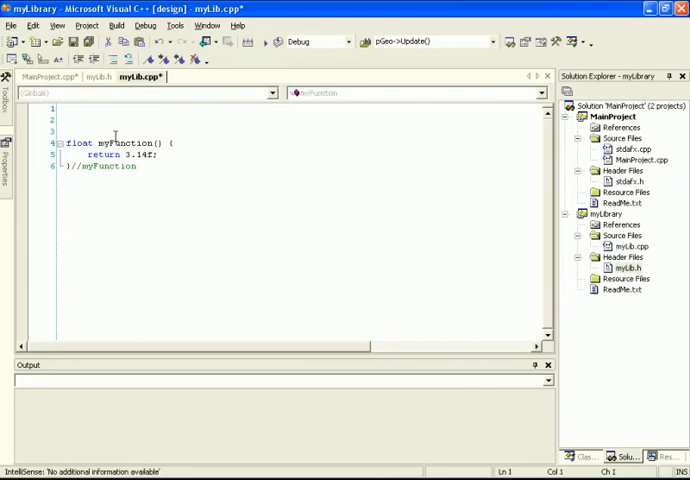
mouse_move(190, 170)
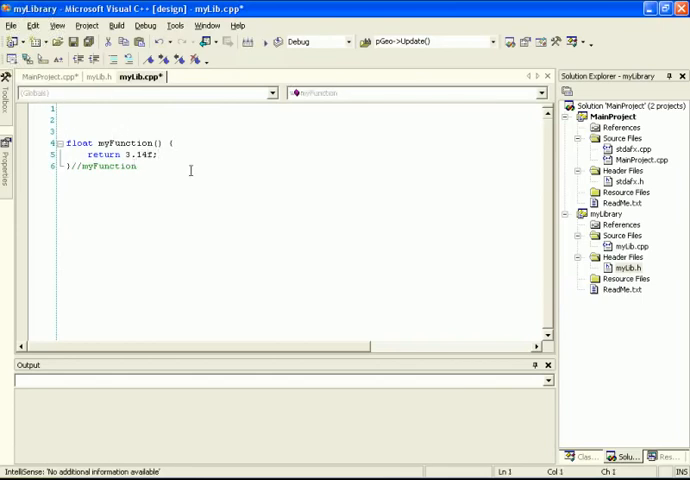
Add #include "myLib.h" at the top of myLib.cpp
text(#in)
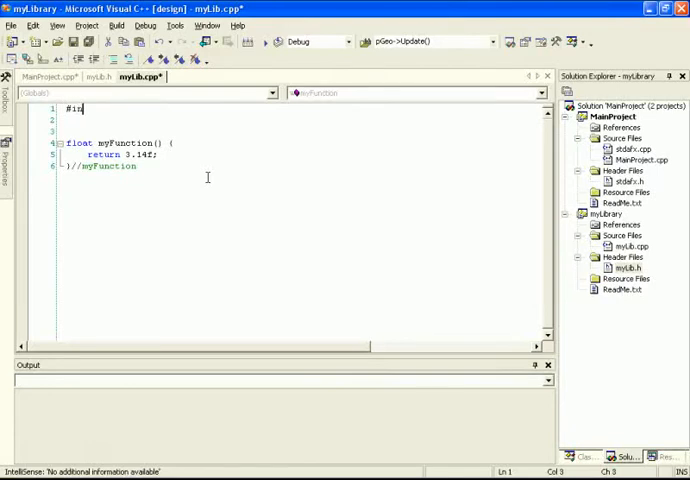
text(clude myLib)
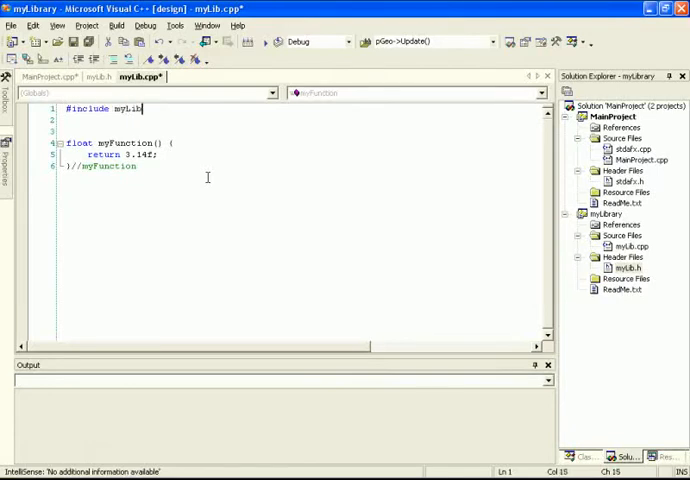
text(.h")
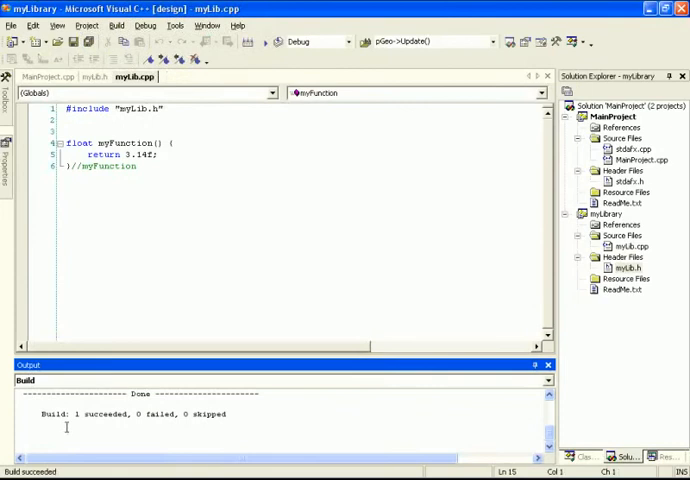
mouse_move(206, 192)
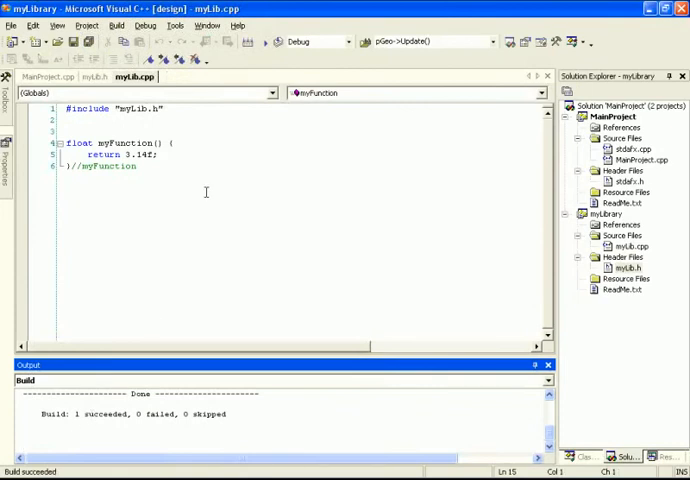
right_click(602, 214)
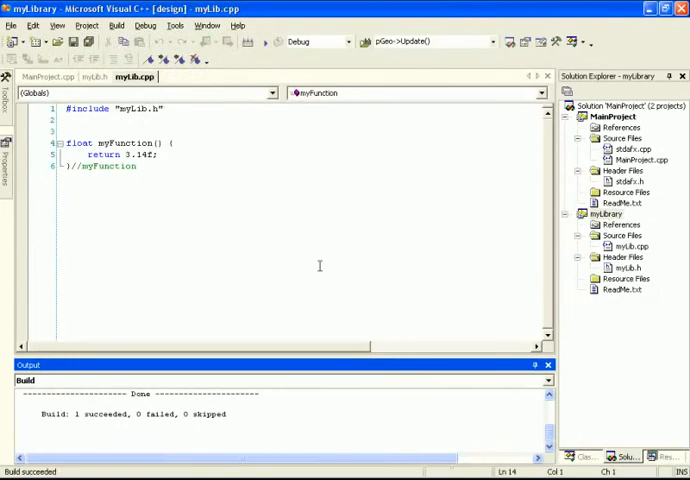
mouse_move(105, 244)
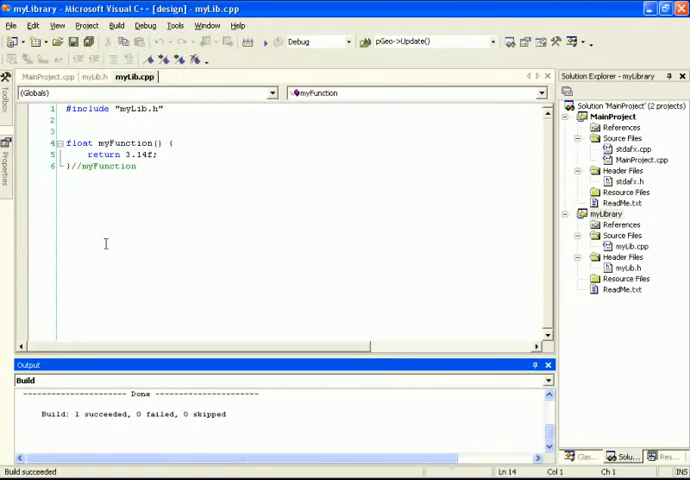
mouse_move(171, 181)
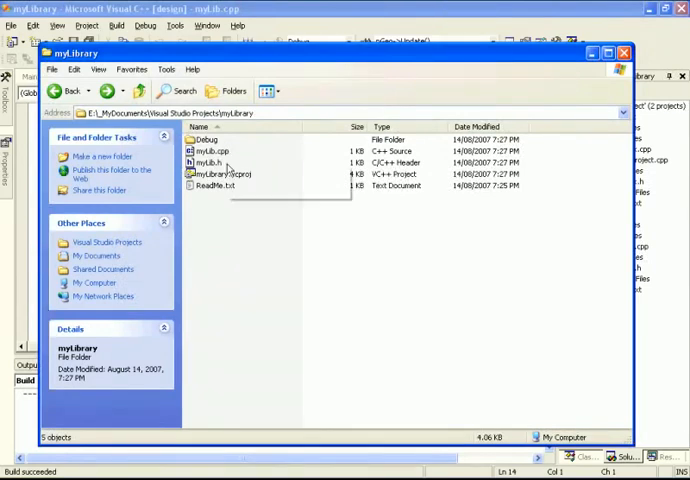
Open myLibrary's Debug folder to find the built myLibrary.lib
double_click(205, 139)
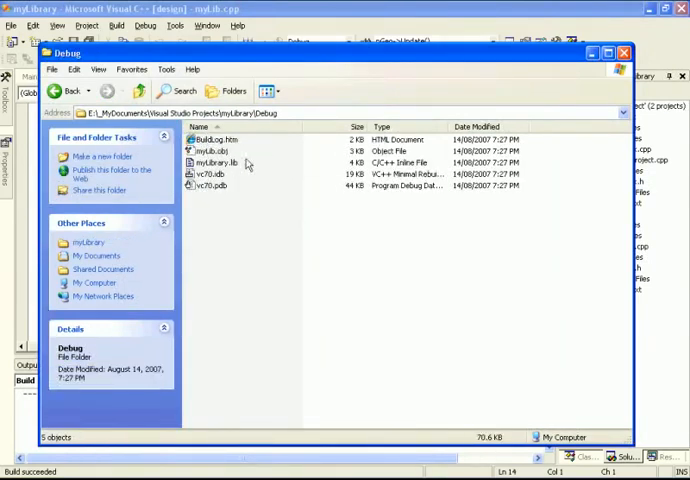
mouse_move(213, 173)
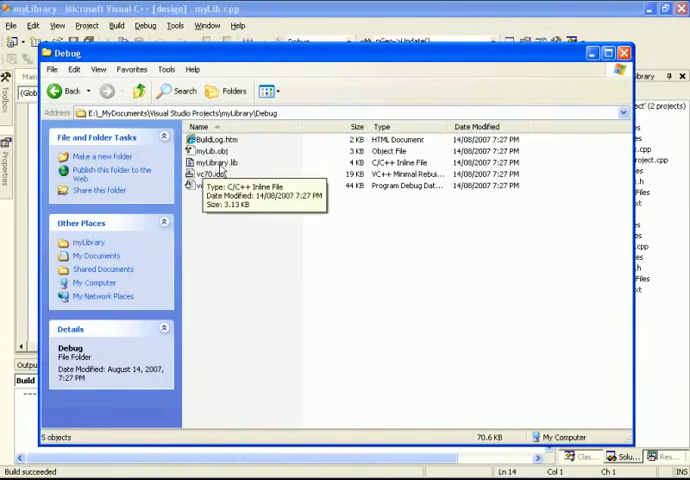
mouse_move(217, 173)
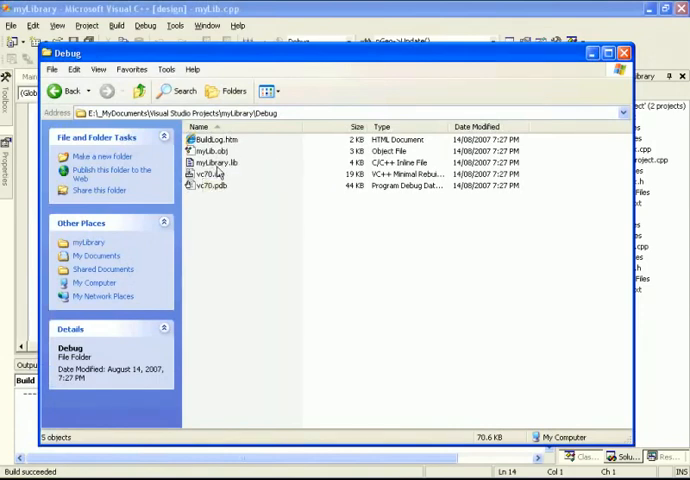
mouse_move(213, 162)
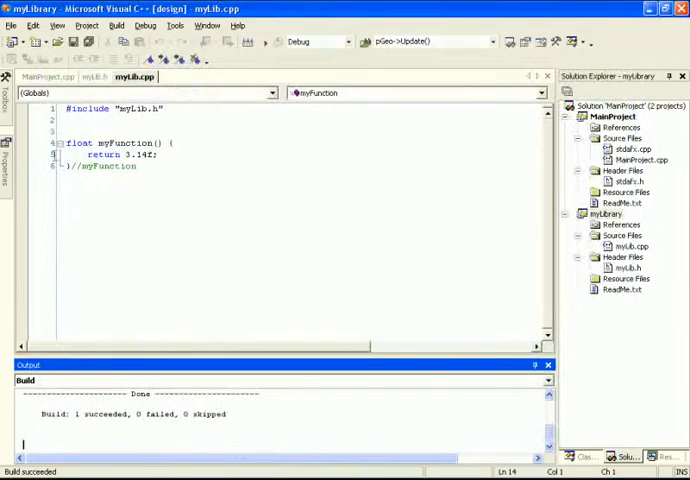
click(604, 213)
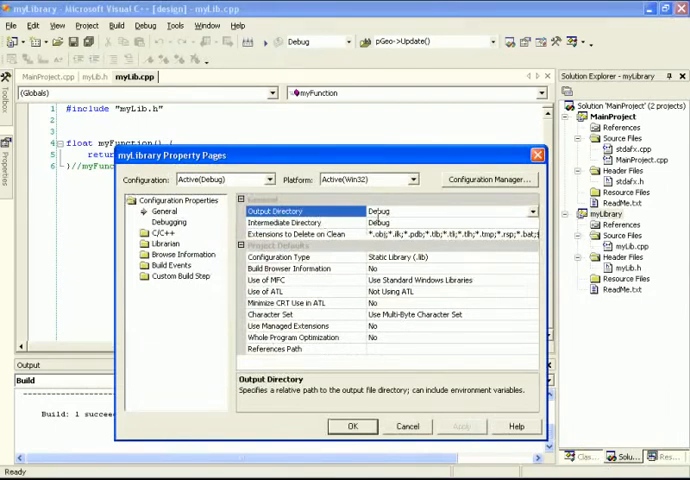
click(160, 244)
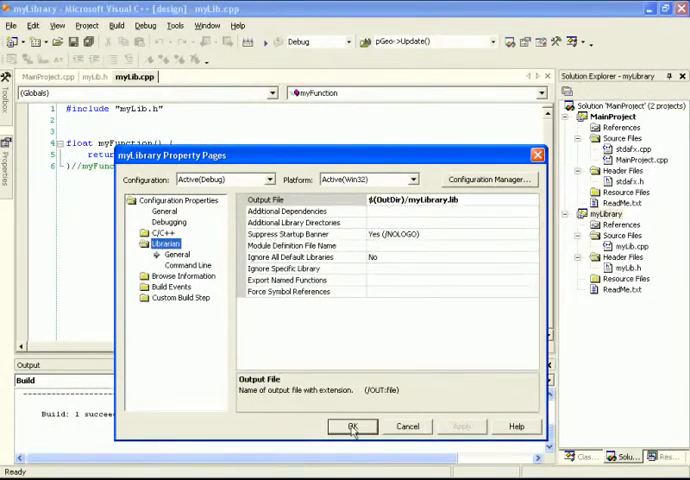
click(351, 426)
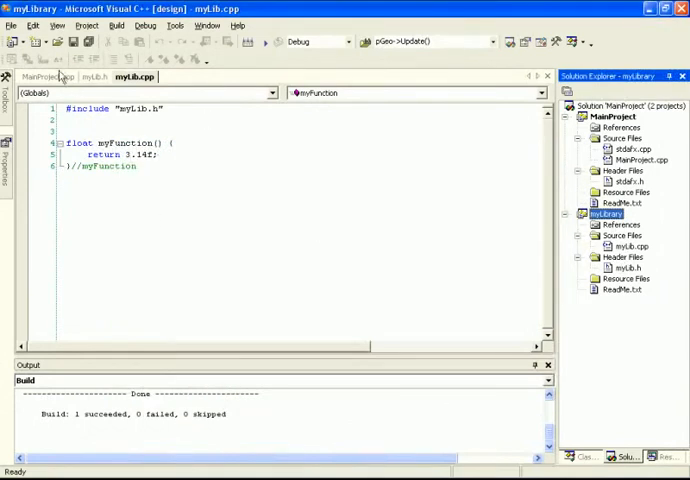
Switch to MainProject.cpp and find myFunction under myLibrary's global functions in Class View
click(37, 77)
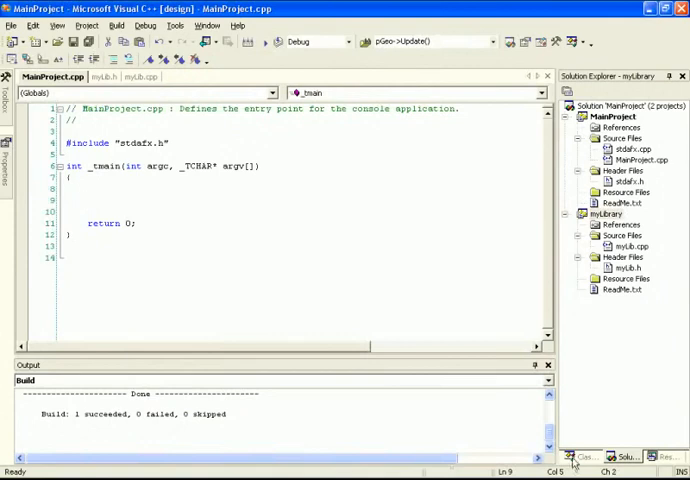
click(583, 457)
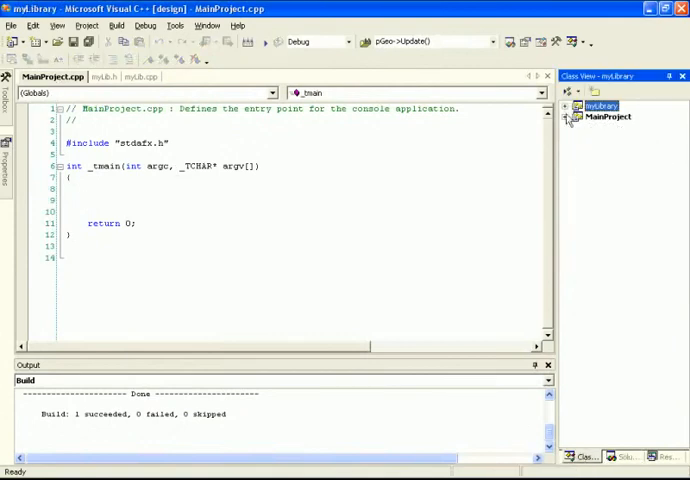
click(577, 106)
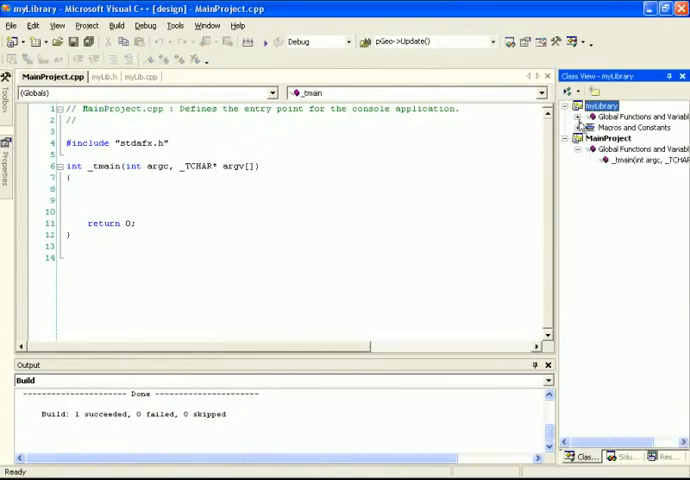
click(580, 117)
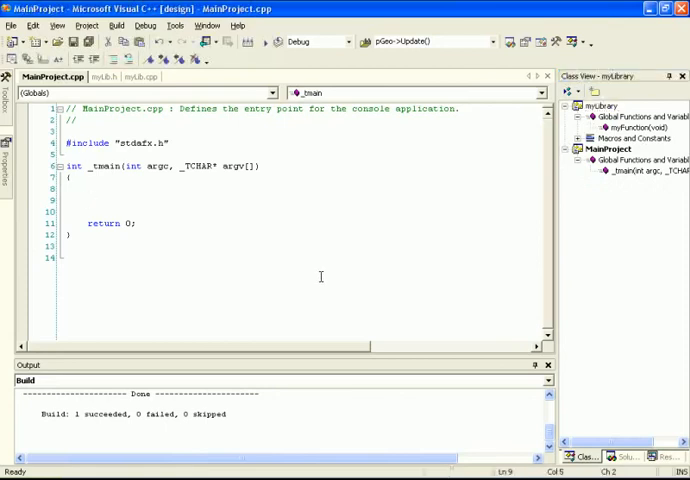
Add printf("%f\n", myFunction()); to _tmain
text(printf(")
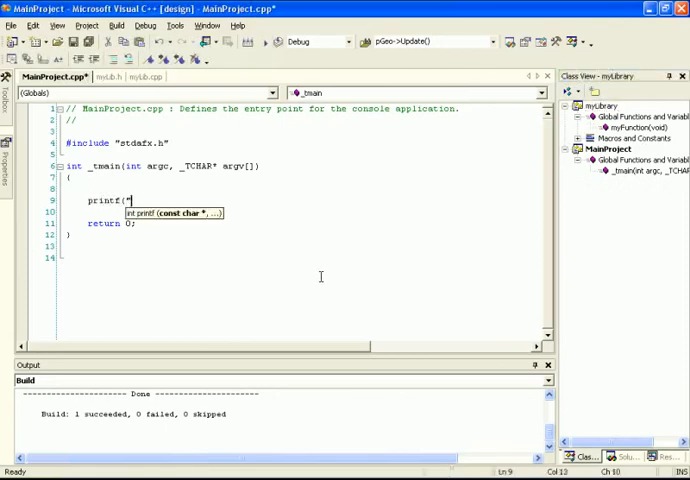
text(%f)
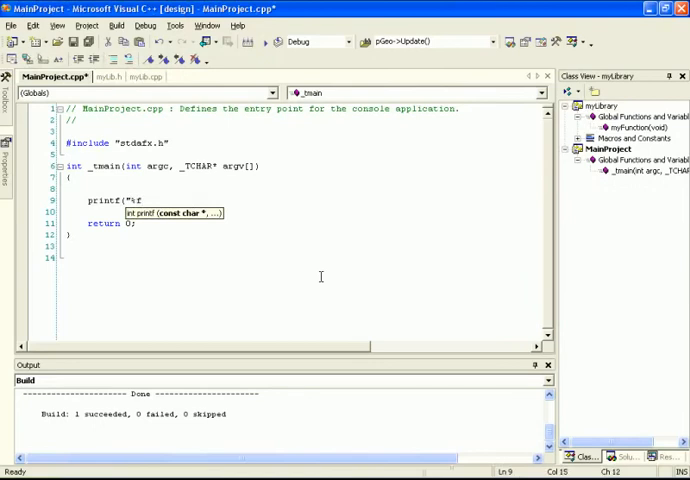
text(\n)
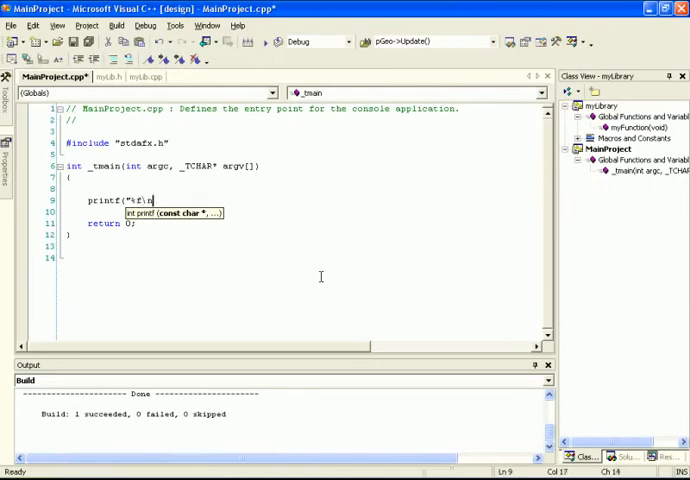
text(")
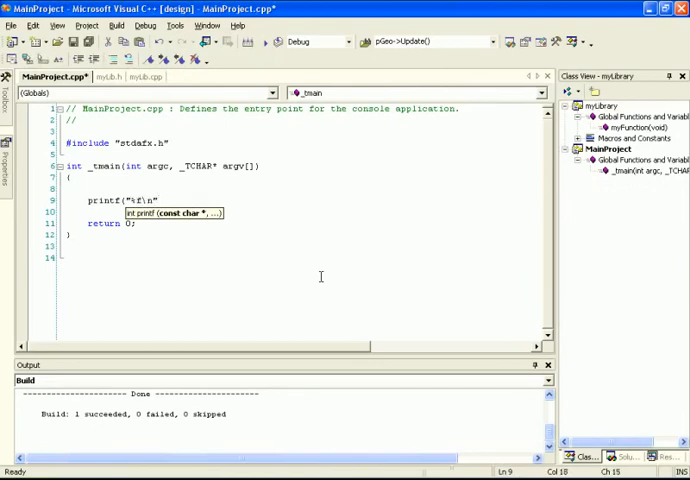
text(myFunction)
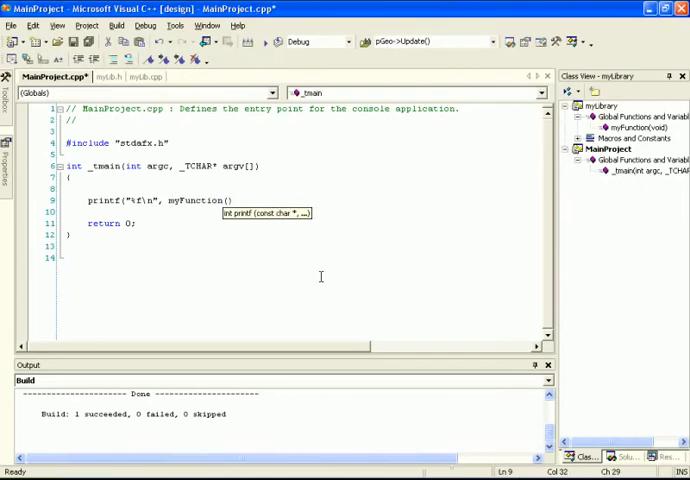
text(());)
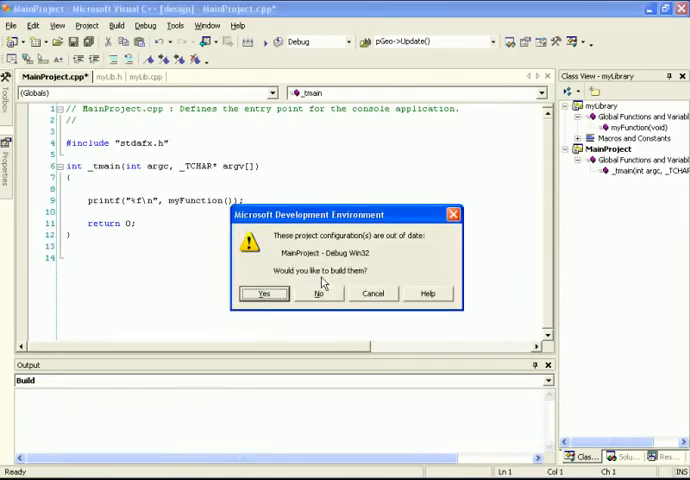
Rebuild MainProject, get error C3861, and add a line after #include "stdafx.h"
click(322, 293)
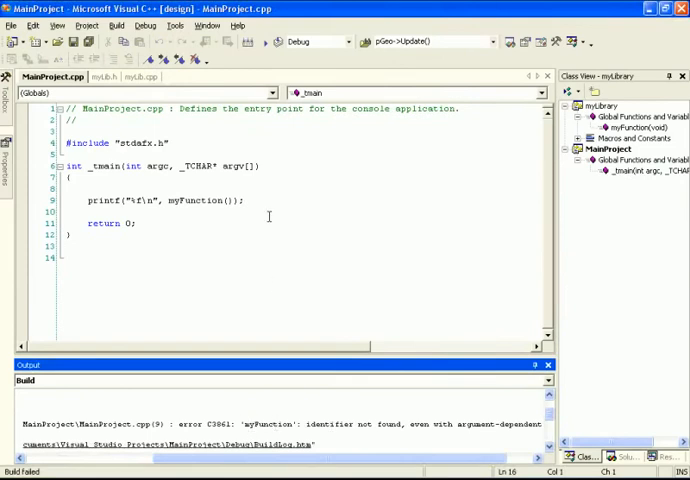
click(250, 200)
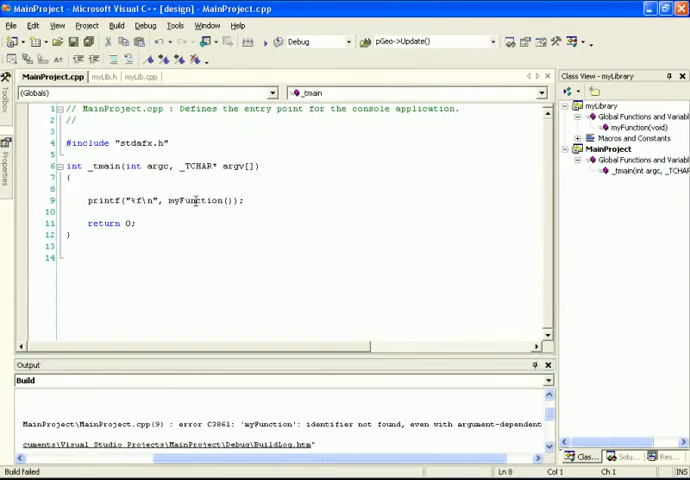
click(645, 116)
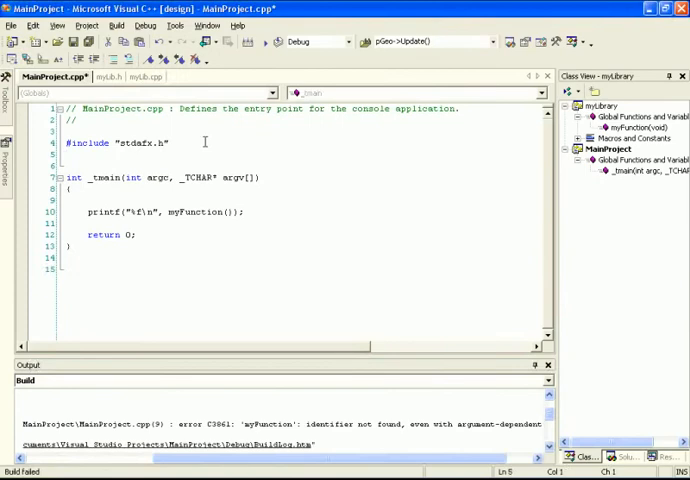
Add #include "myLib.h" to MainProject.cpp and rebuild, hitting fatal error C1083
text(#include ")
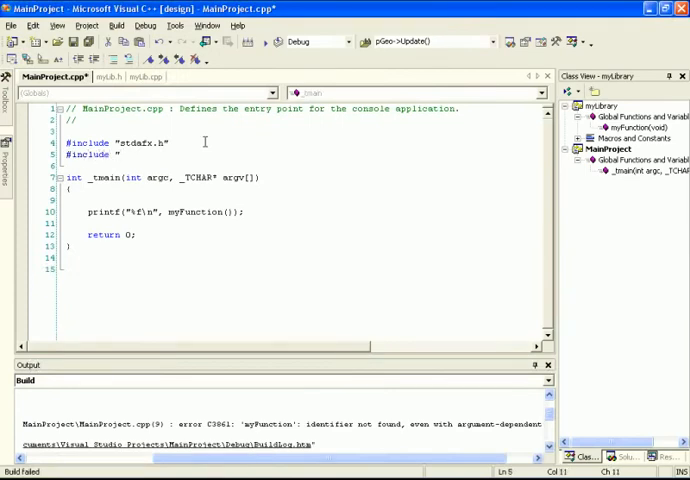
click(604, 458)
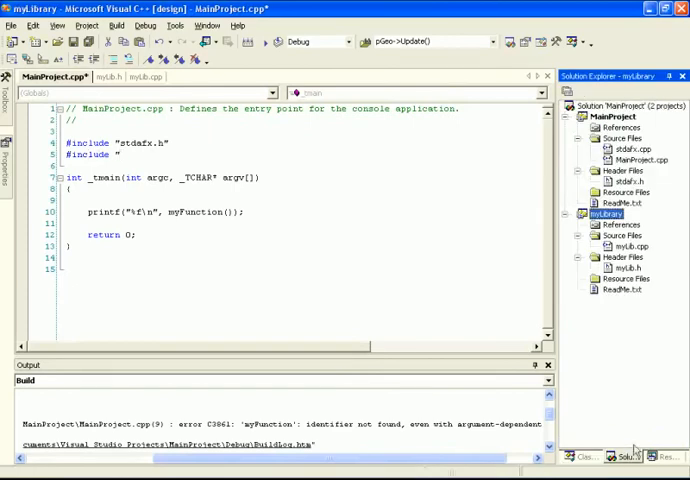
click(623, 267)
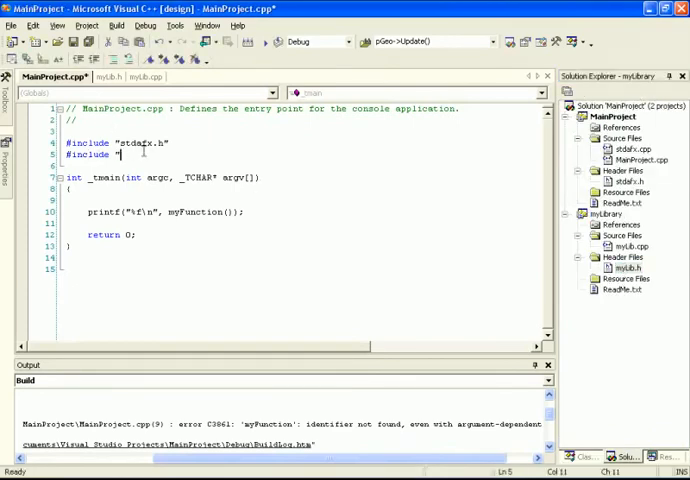
text(myLib.h)
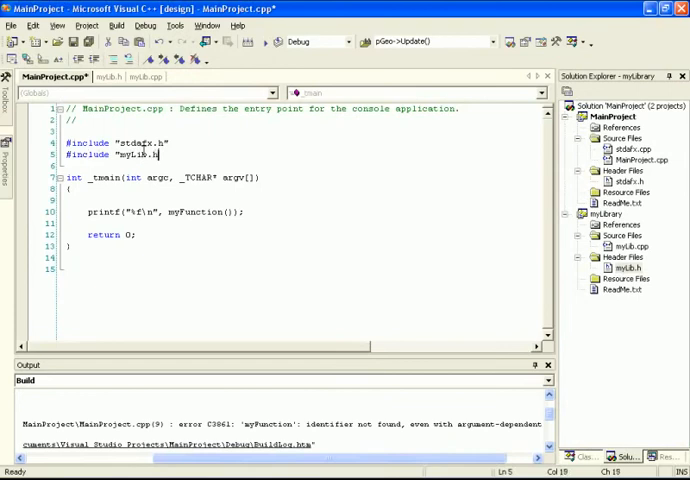
click(277, 41)
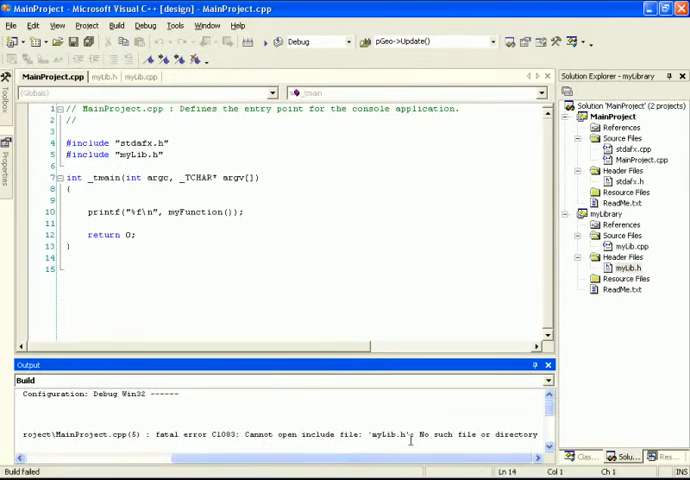
click(610, 117)
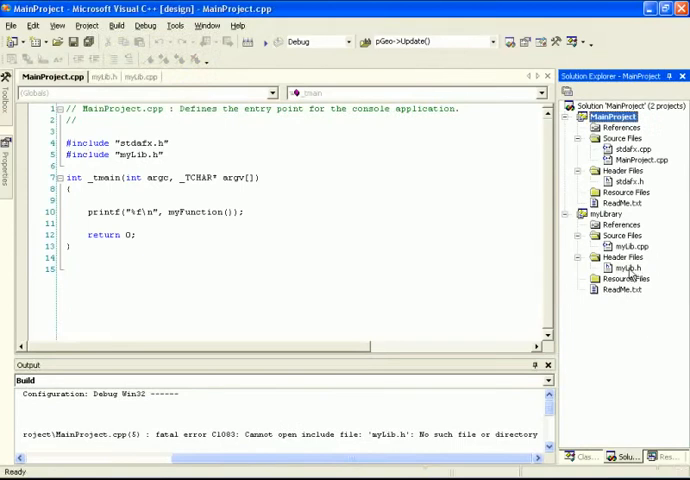
mouse_move(632, 310)
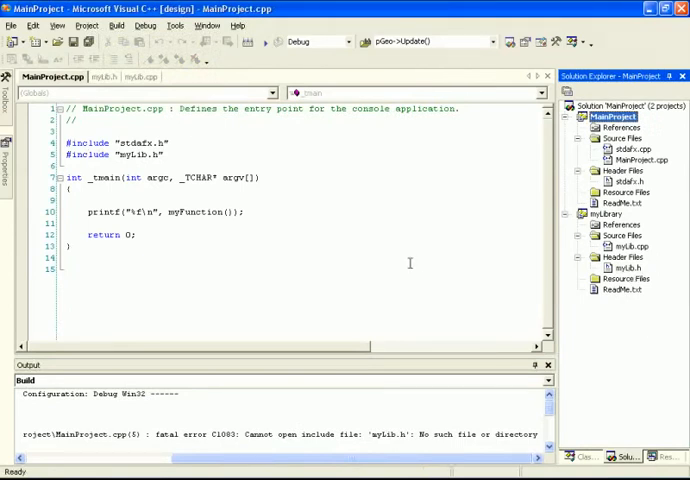
Set MainProject's C/C++ Additional Include Directories to ../myLibrary
right_click(614, 117)
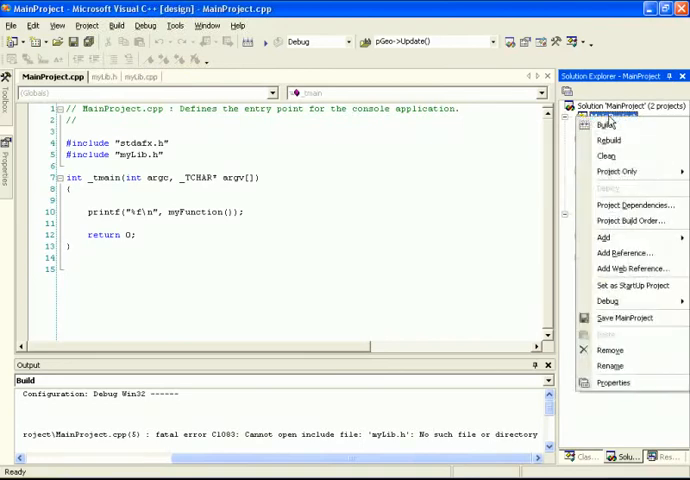
click(614, 382)
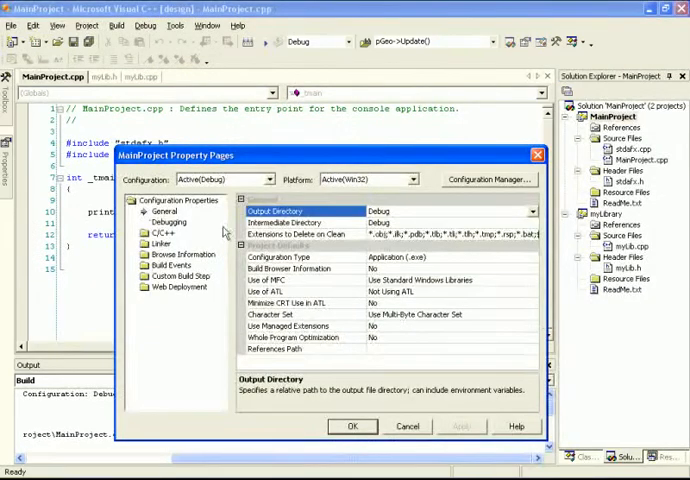
click(146, 232)
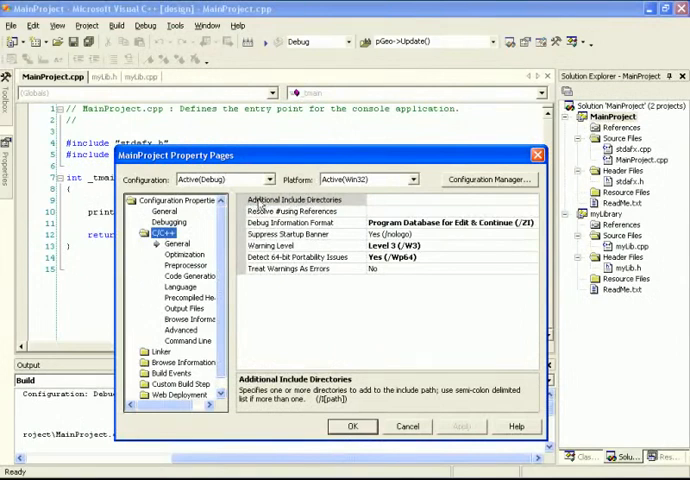
click(300, 200)
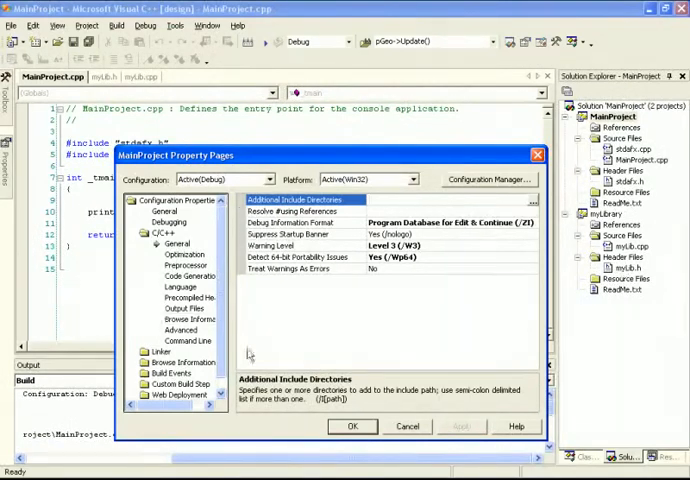
mouse_move(400, 220)
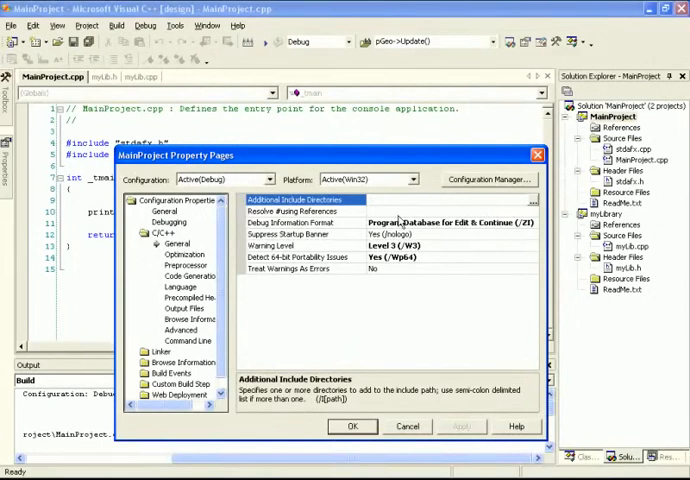
click(400, 199)
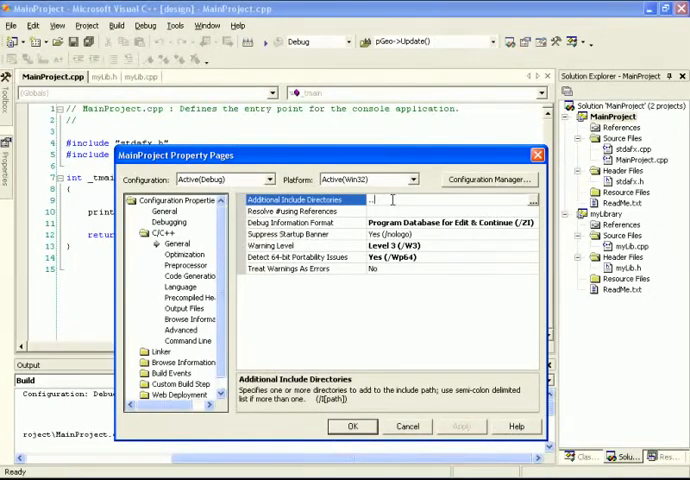
text(../myLibrary)
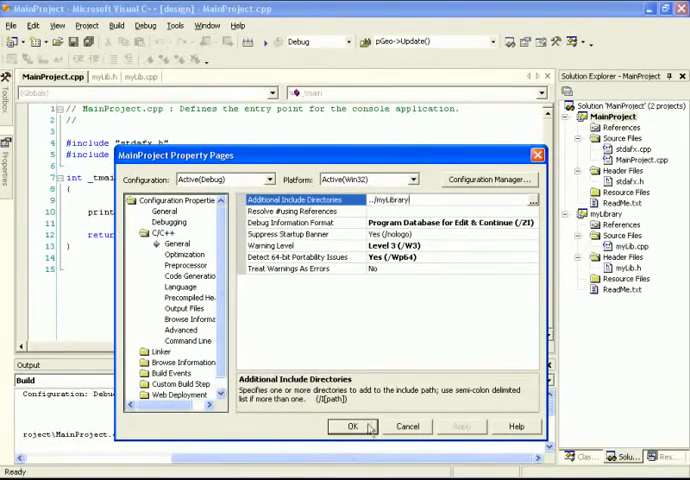
click(352, 427)
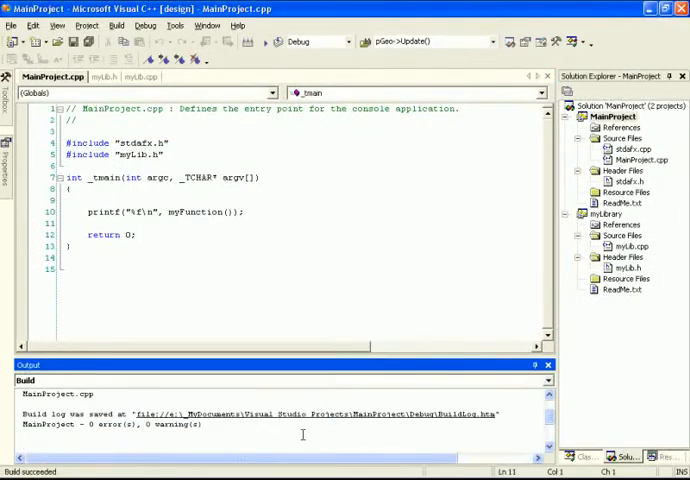
Rebuild the solution and read the LNK2019 unresolved external symbol error for myFunction
click(630, 246)
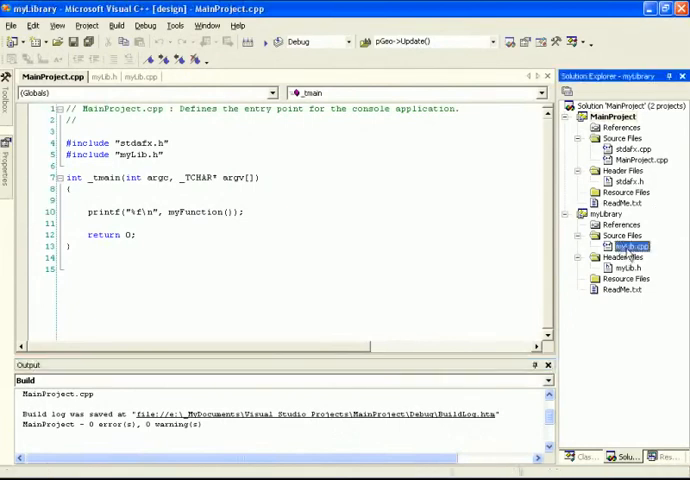
click(625, 267)
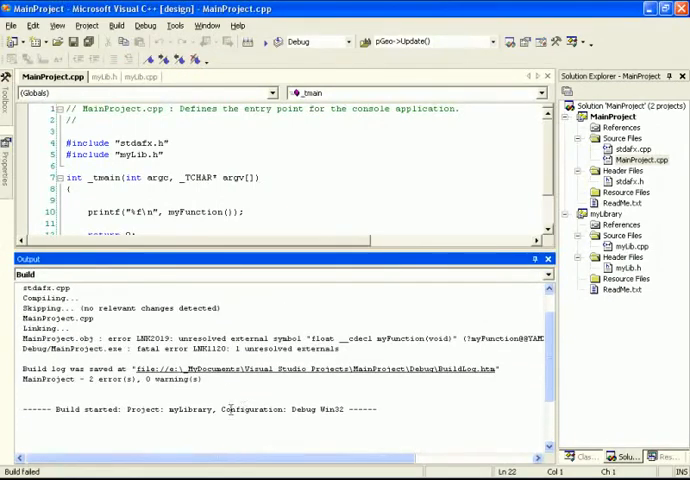
scroll(up, 3)
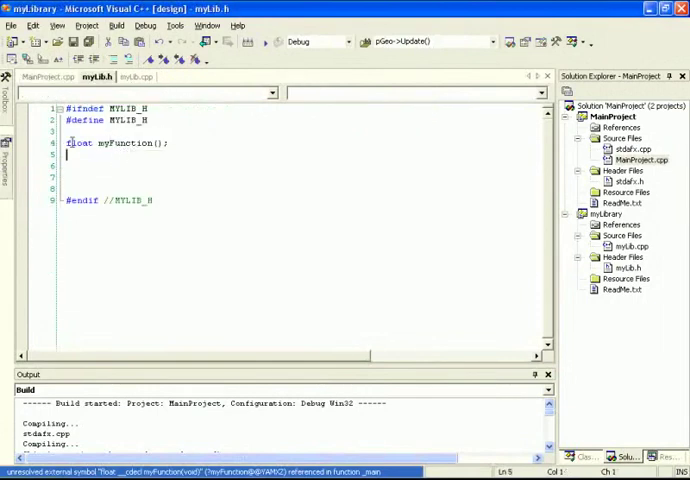
Inspect the library's myFunction source in myLib.cpp and myLib.h, then return to MainProject's source
click(133, 77)
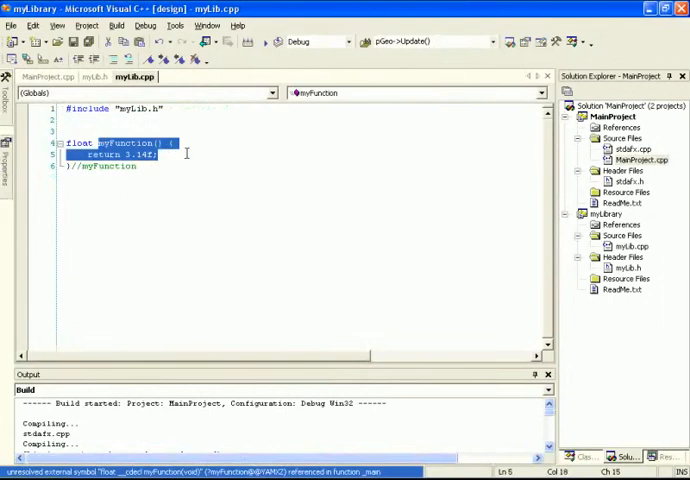
click(48, 77)
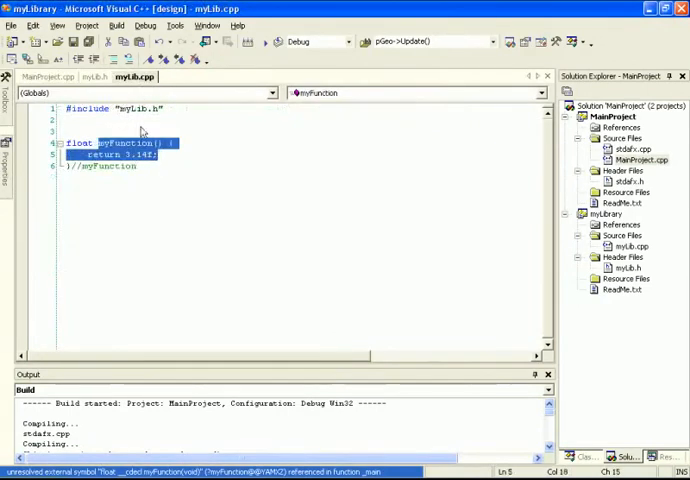
click(38, 76)
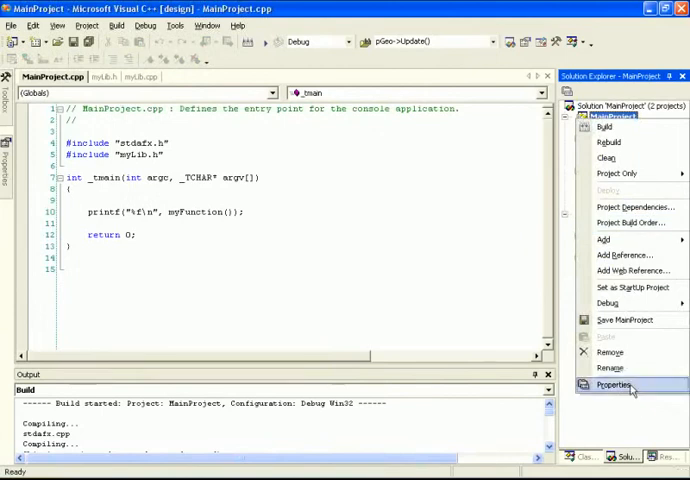
Add myLibrary.lib to MainProject's Linker > Input Additional Dependencies and confirm with OK
click(614, 385)
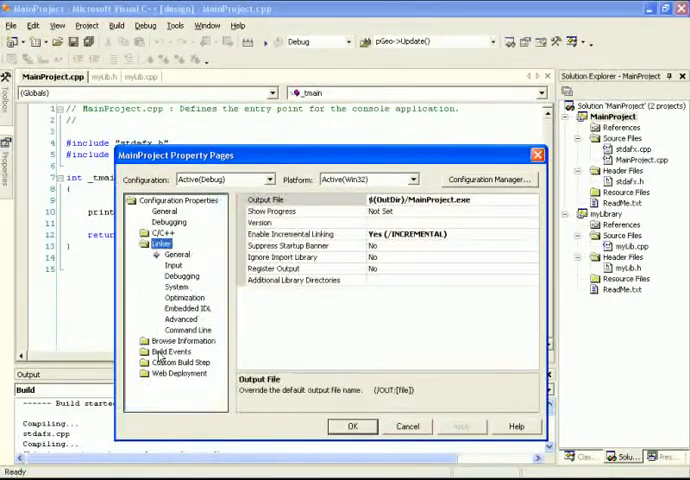
click(176, 265)
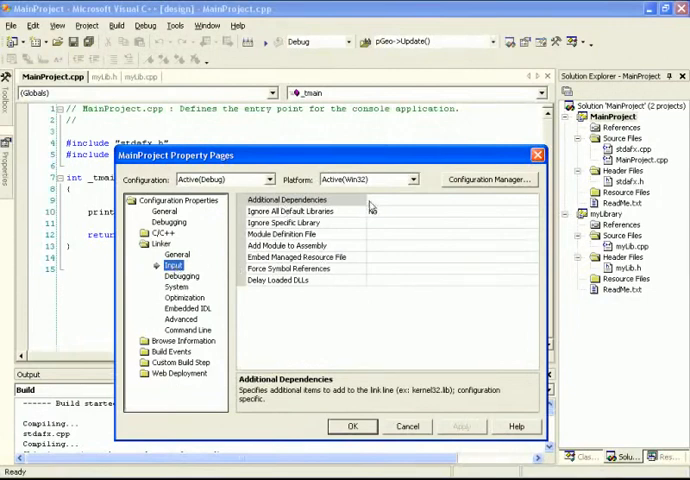
click(300, 199)
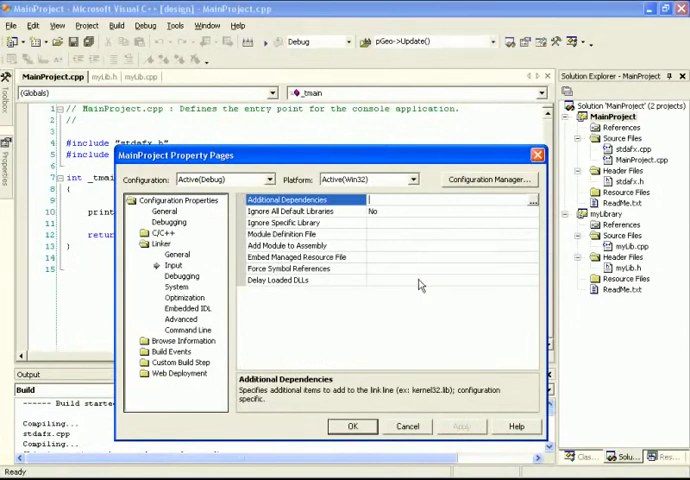
text(myLibrary.lib)
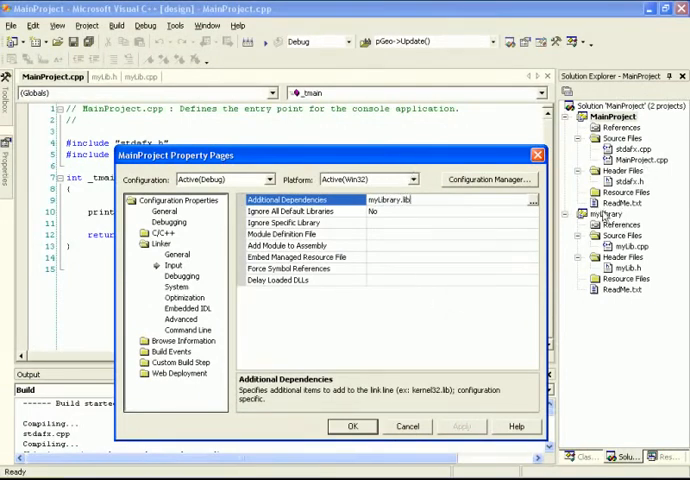
mouse_move(438, 265)
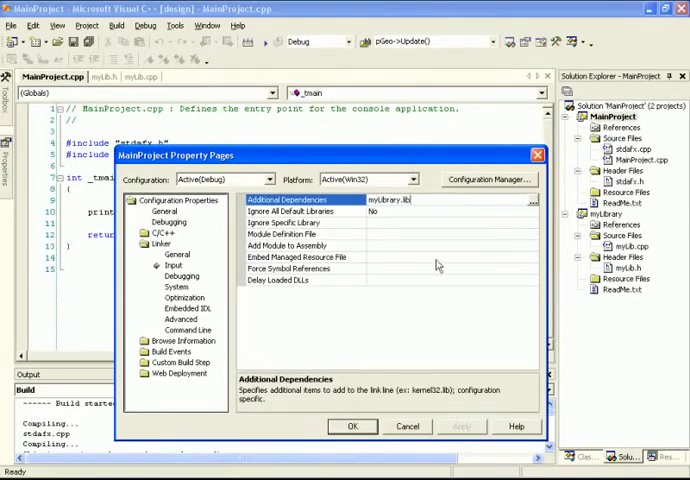
click(300, 222)
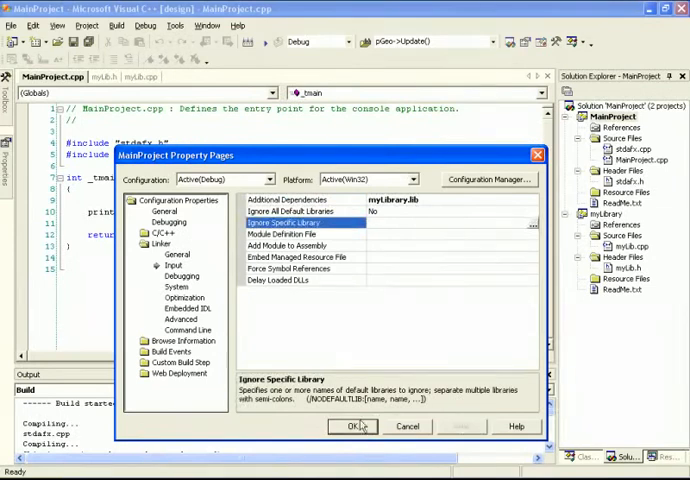
click(352, 426)
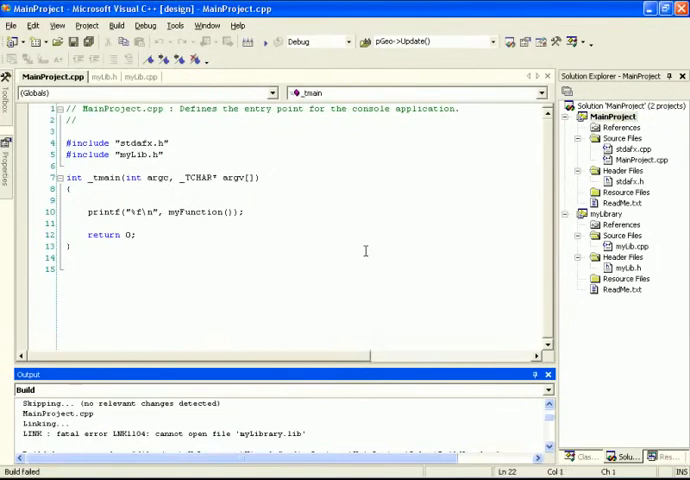
Set MainProject's Linker > General Additional Library Directories to ../myLibrary/Debug
click(612, 117)
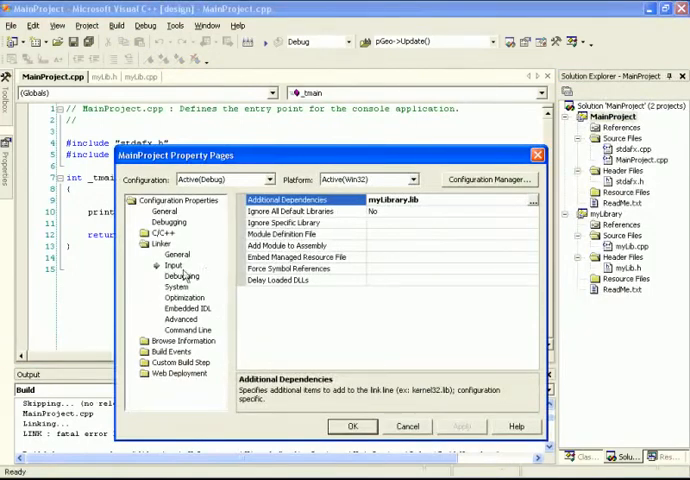
click(176, 254)
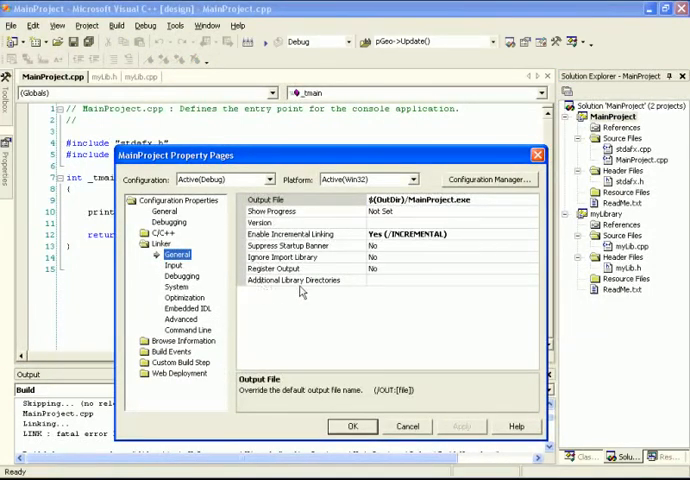
click(293, 280)
text(../myLibrary/)
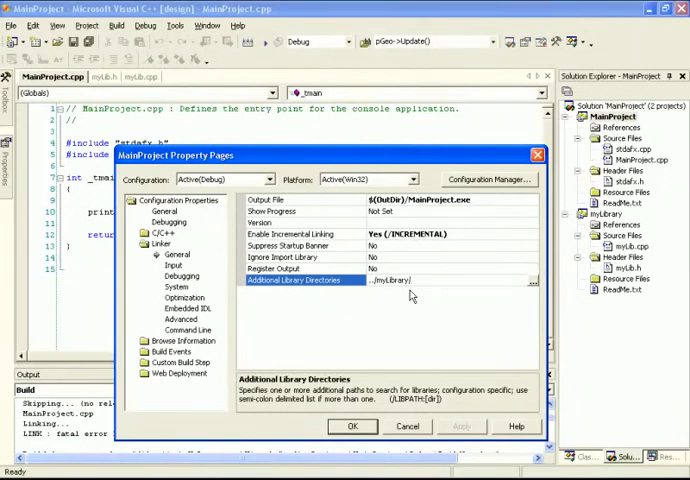
text(Debug)
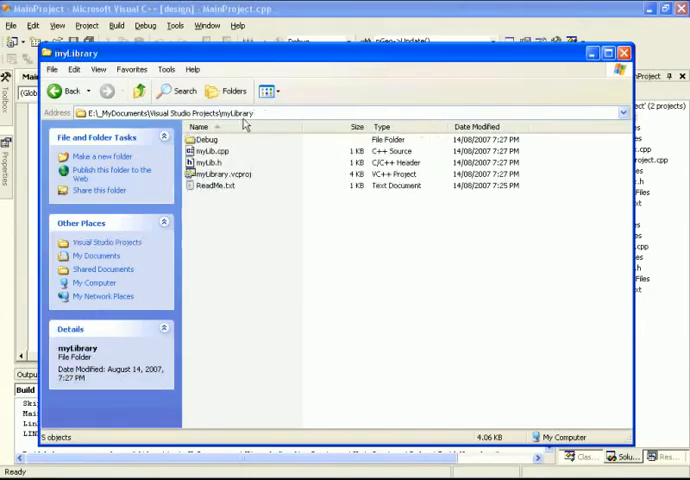
Open myLibrary's Debug folder, verify myLibrary.lib exists, and return to Visual Studio
double_click(205, 138)
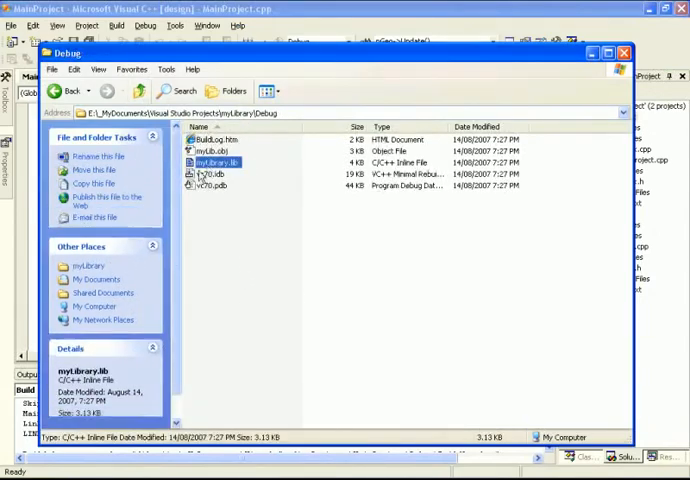
click(217, 162)
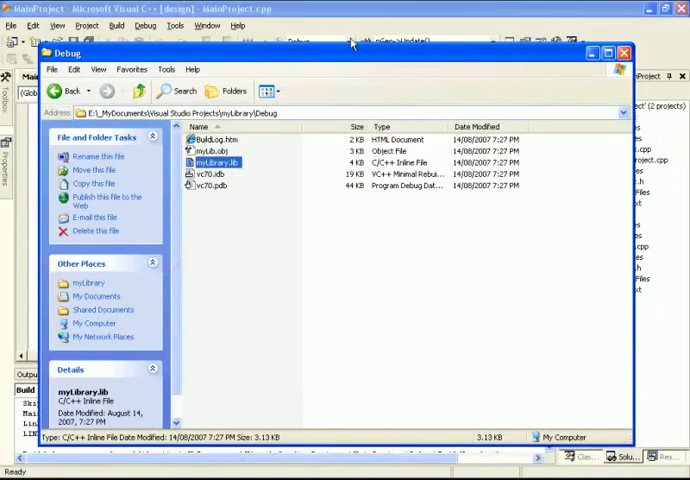
click(623, 52)
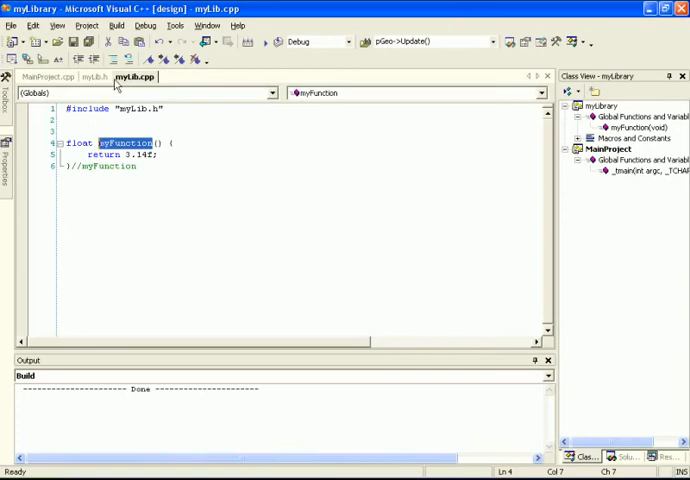
Declare int myInt(int i) in the myLib.h header
click(97, 76)
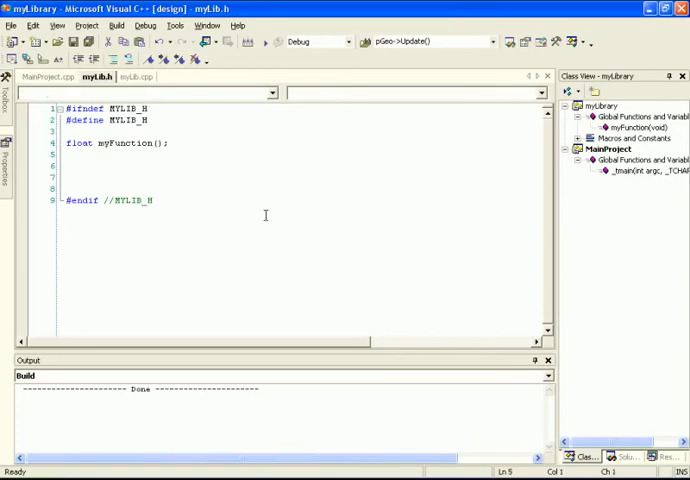
text(int)
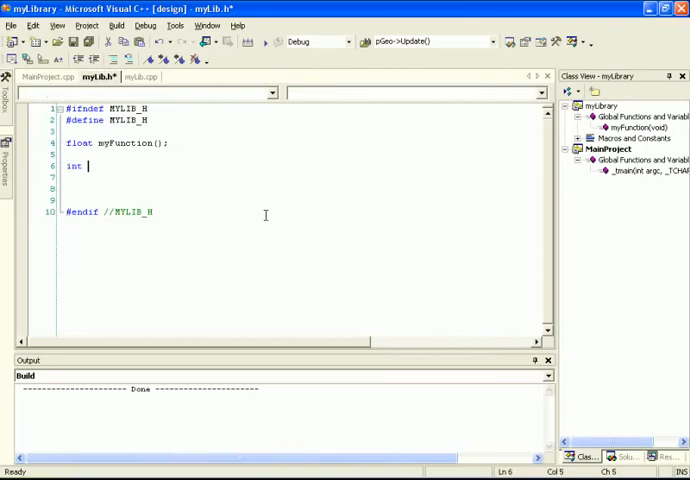
text(myIn)
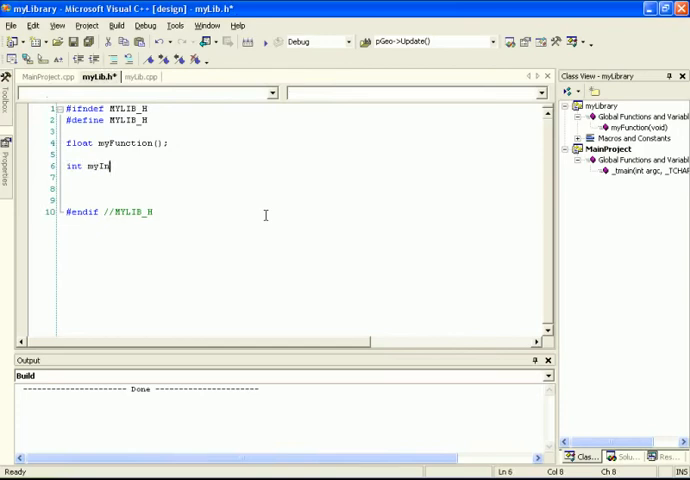
text(t ()
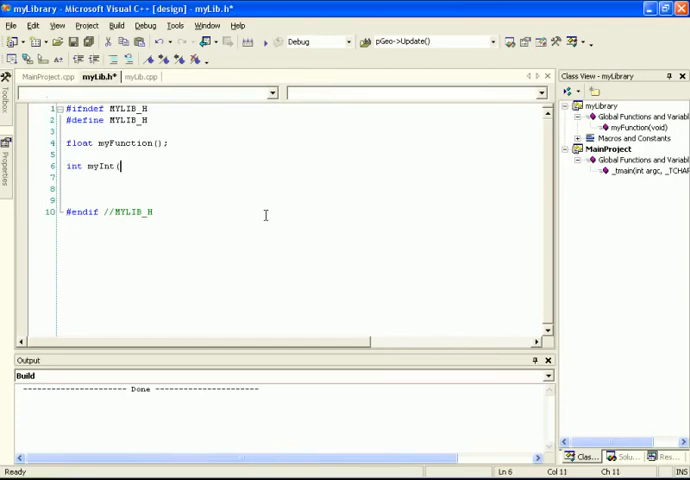
text(int i))
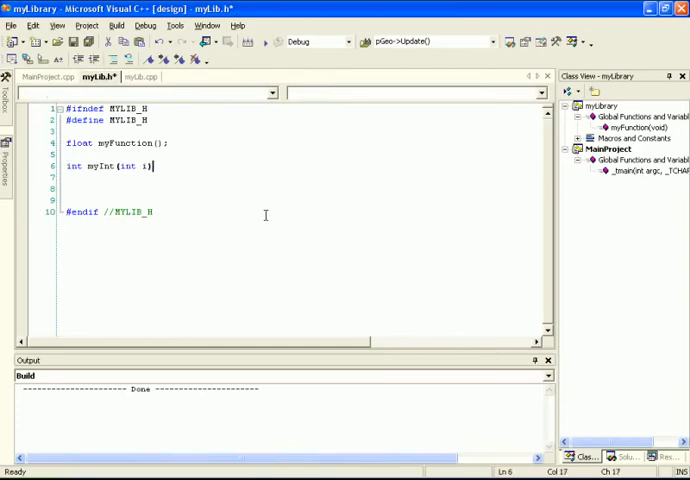
triple_click(105, 166)
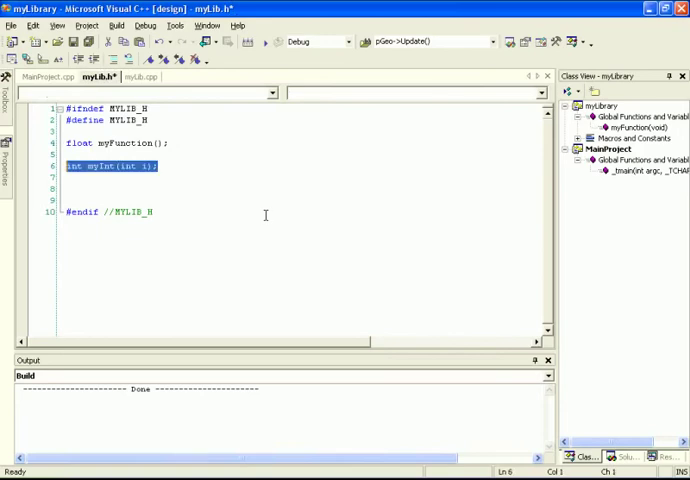
Define myInt in myLib.cpp to return i*(-5), and save
click(135, 76)
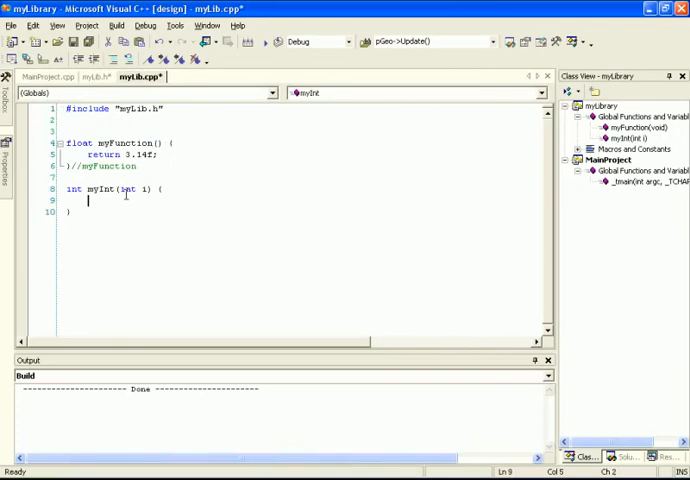
text(i)
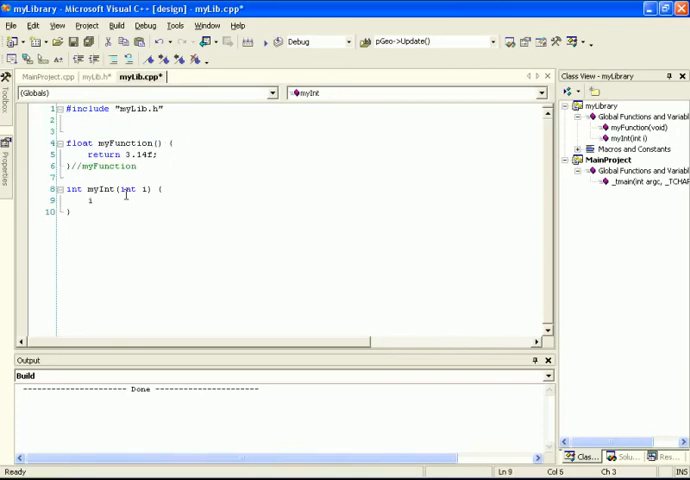
text(return)
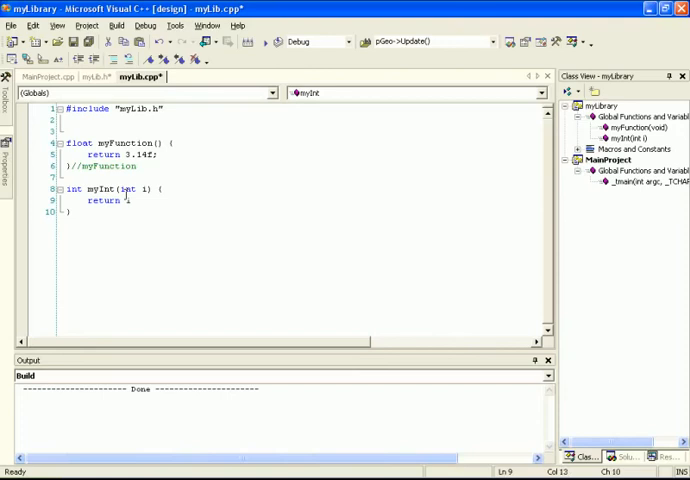
text(*(-5);)
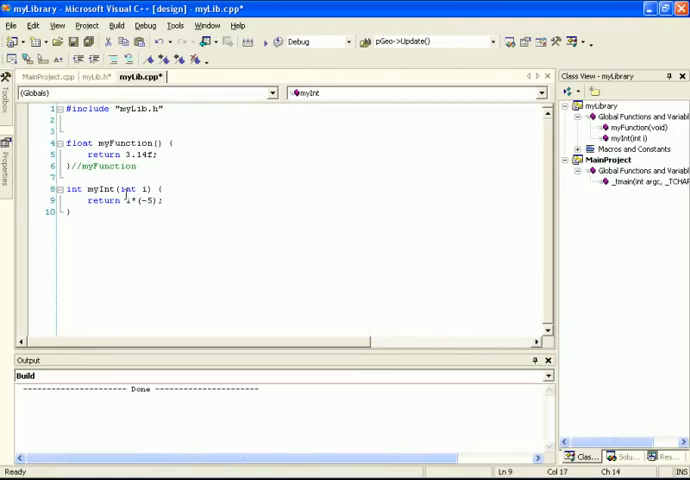
key(ctrl+s)
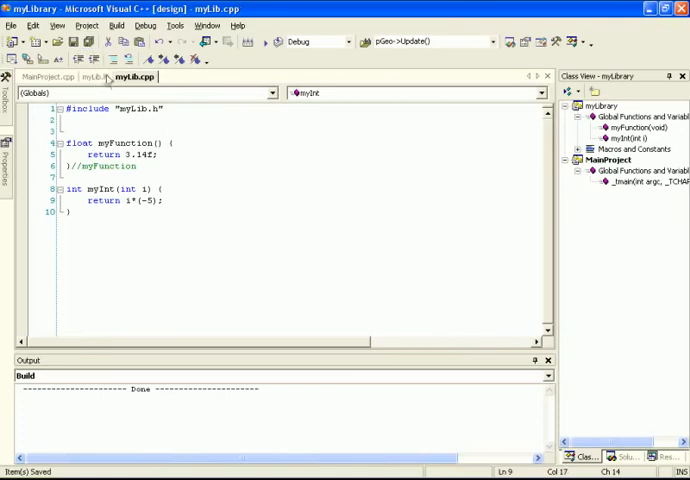
In MainProject.cpp's _tmain, add int i; i = myInt(1); printf("%d\n",i);
click(41, 76)
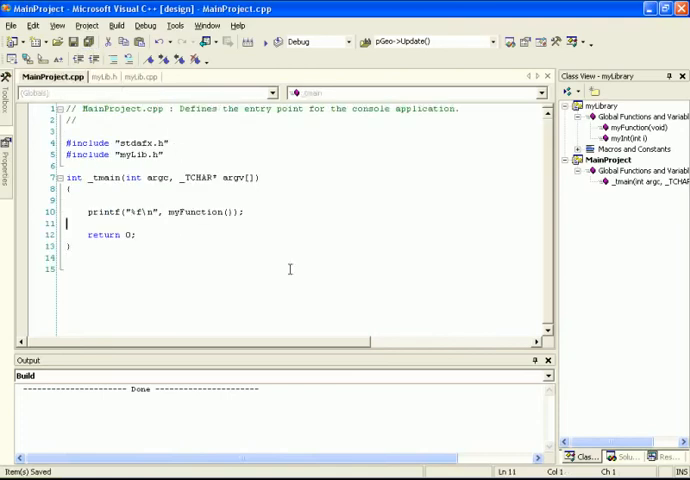
text(int i;)
text(i =)
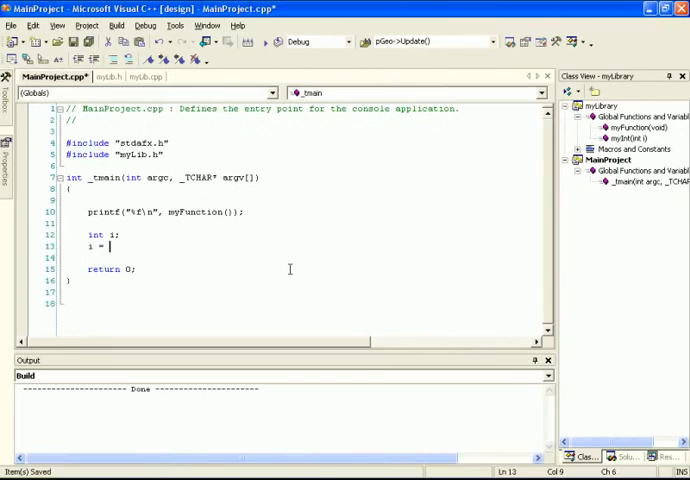
text(myInt()
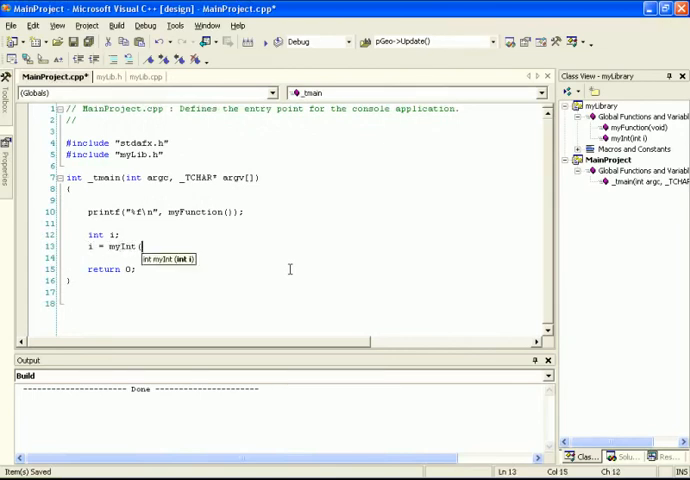
text(1)
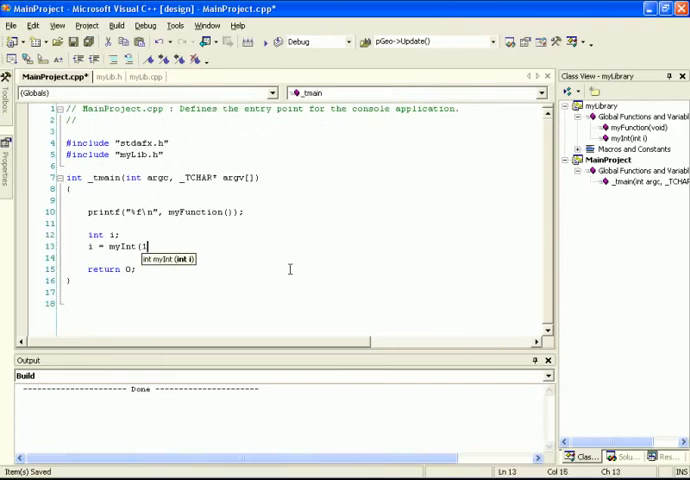
text();)
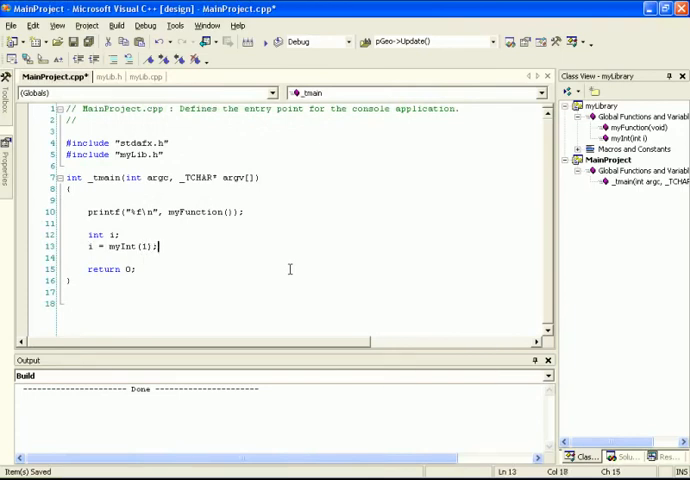
text(printf()
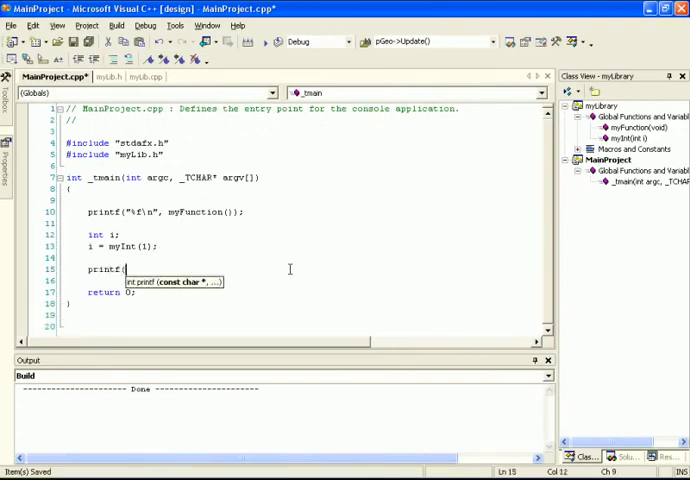
text("%d)
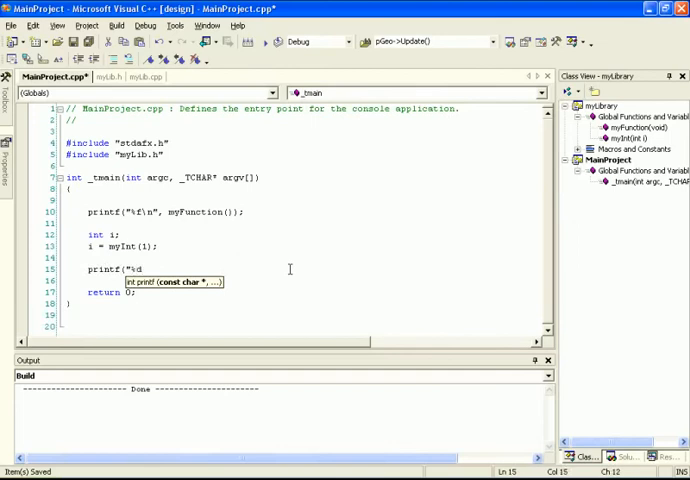
text(\n")
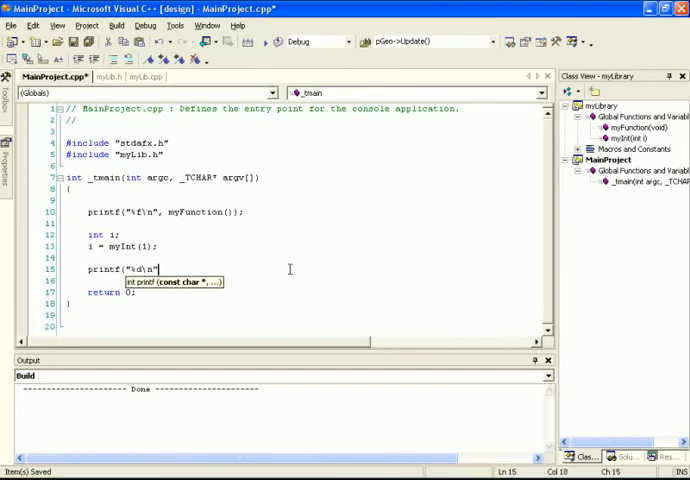
text(,i);)
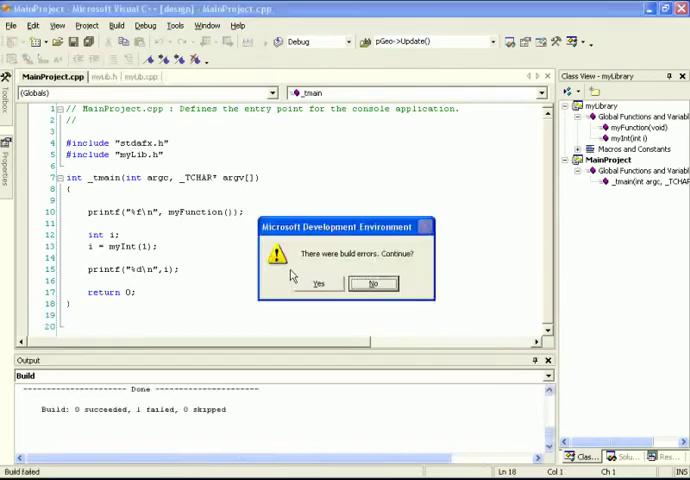
Decline to run, review the LNK2019 unresolved myInt(int) error, and reselect MainProject
click(373, 283)
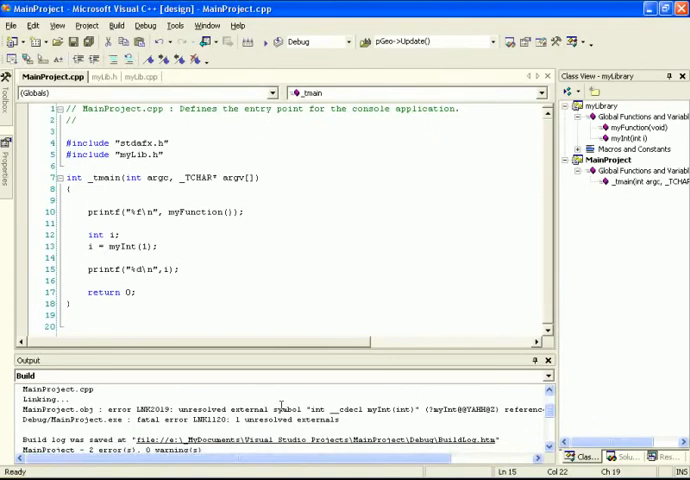
mouse_move(409, 230)
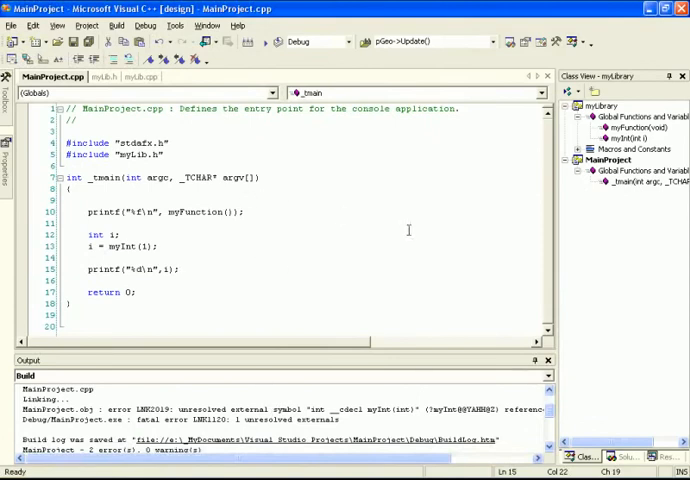
mouse_move(393, 201)
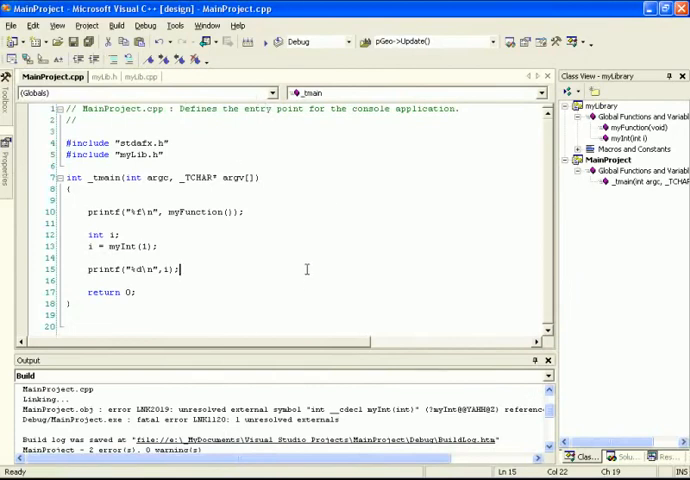
click(607, 160)
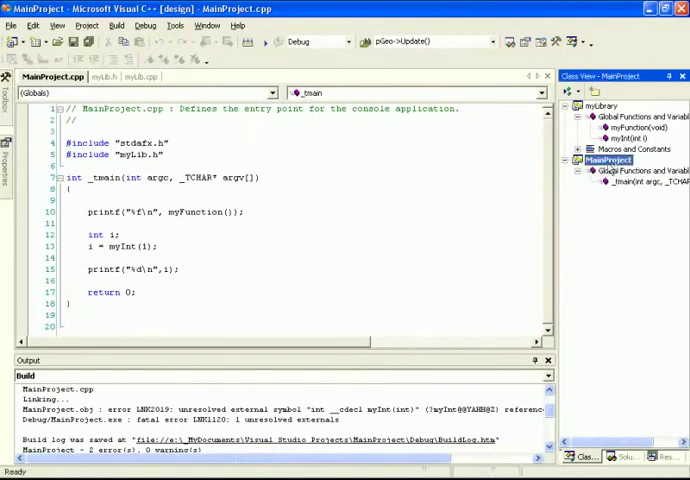
click(601, 104)
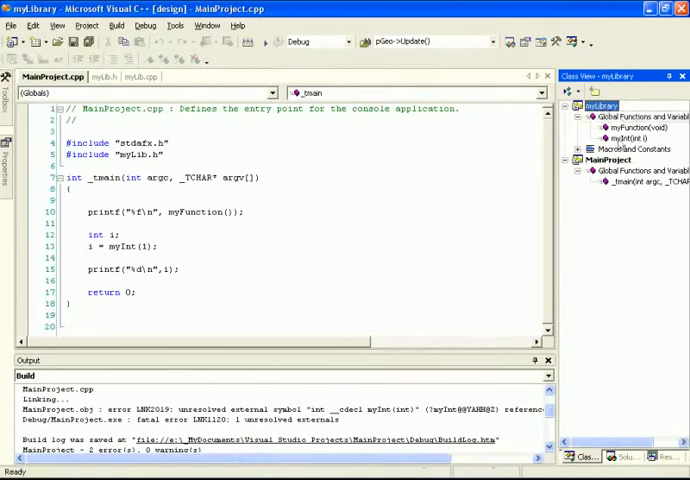
click(610, 160)
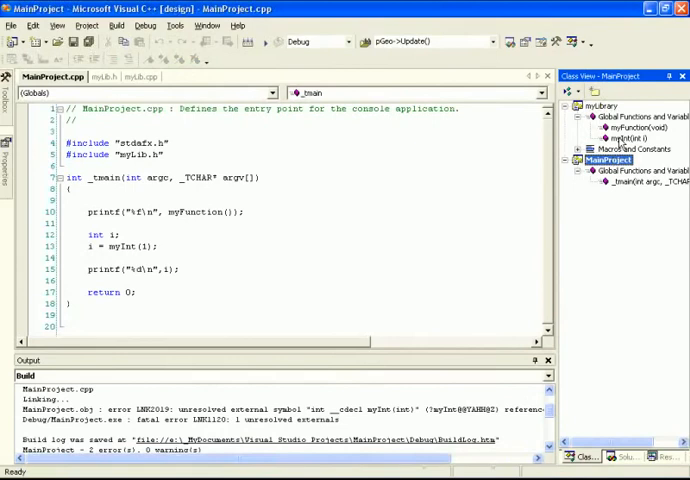
click(117, 25)
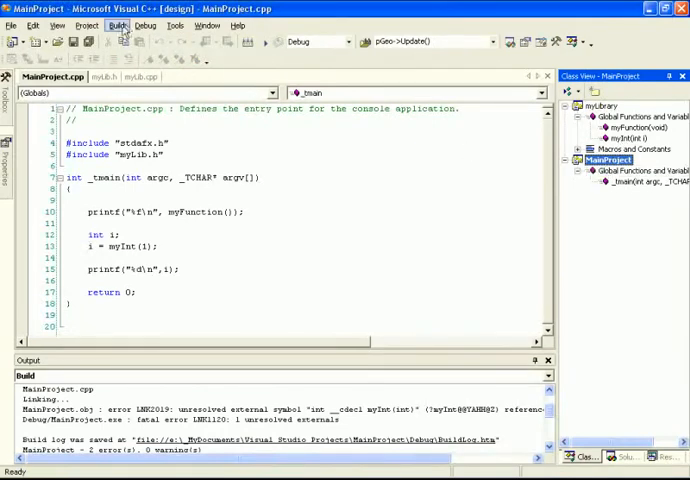
Make MainProject depend on myLibrary in Project Dependencies and review the Build Order tab
click(86, 25)
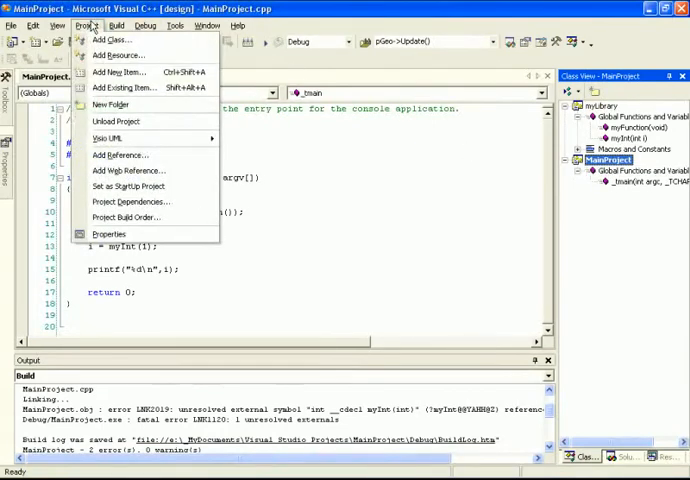
click(127, 201)
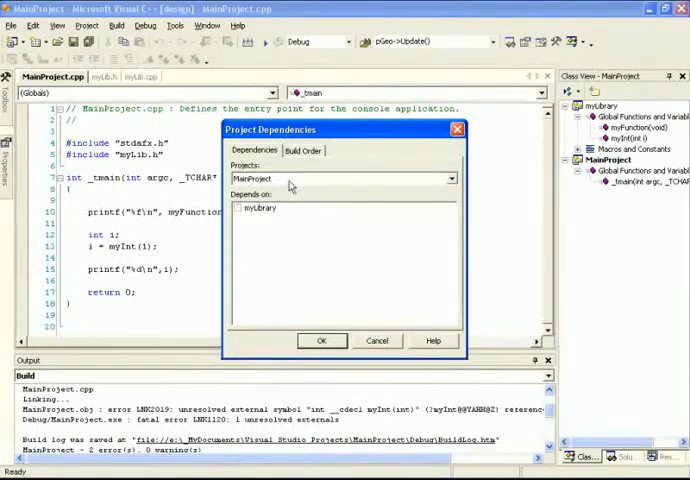
click(239, 208)
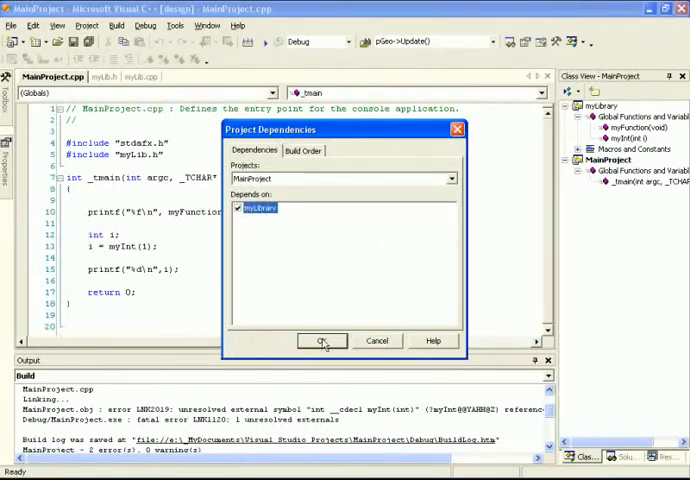
click(302, 150)
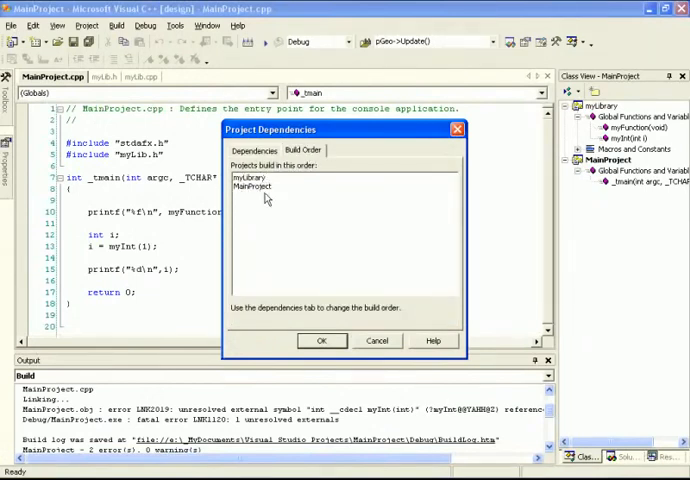
click(254, 150)
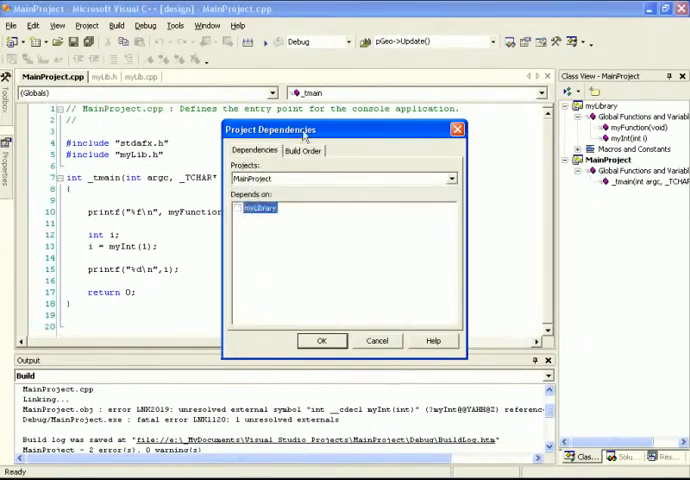
click(304, 150)
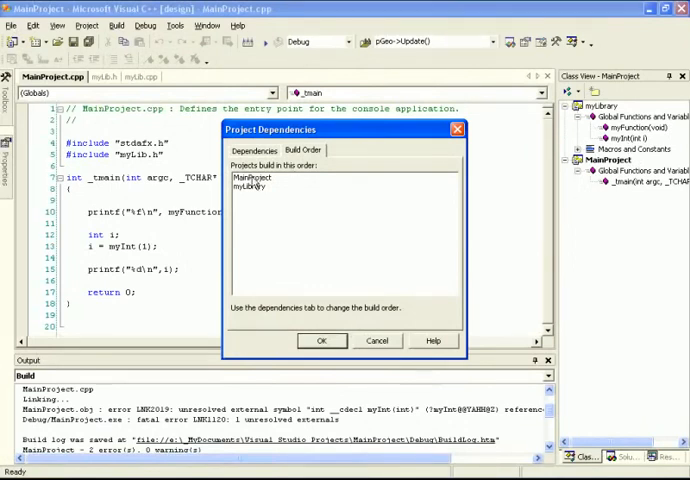
click(257, 150)
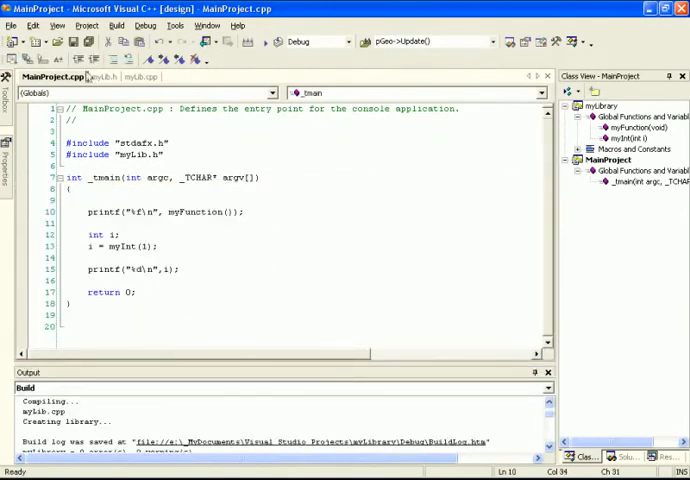
double_click(122, 247)
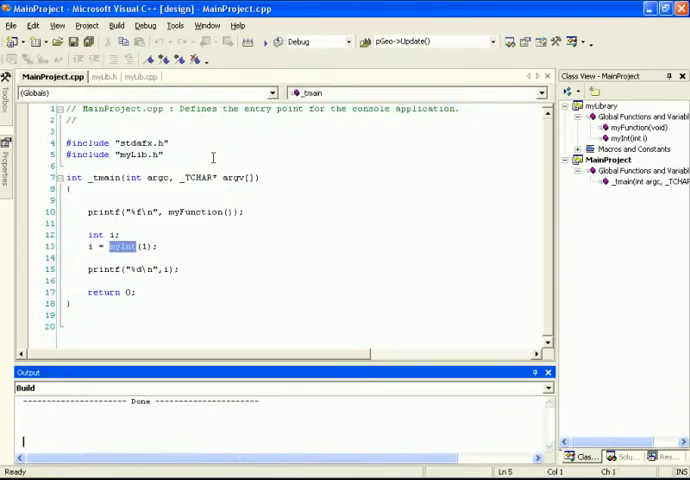
mouse_move(339, 251)
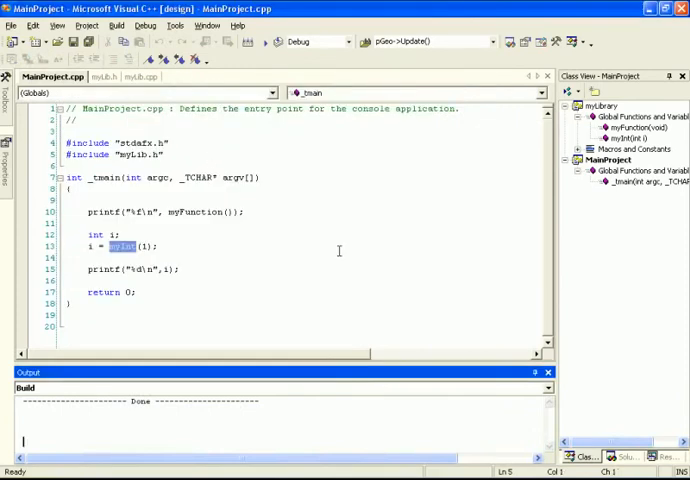